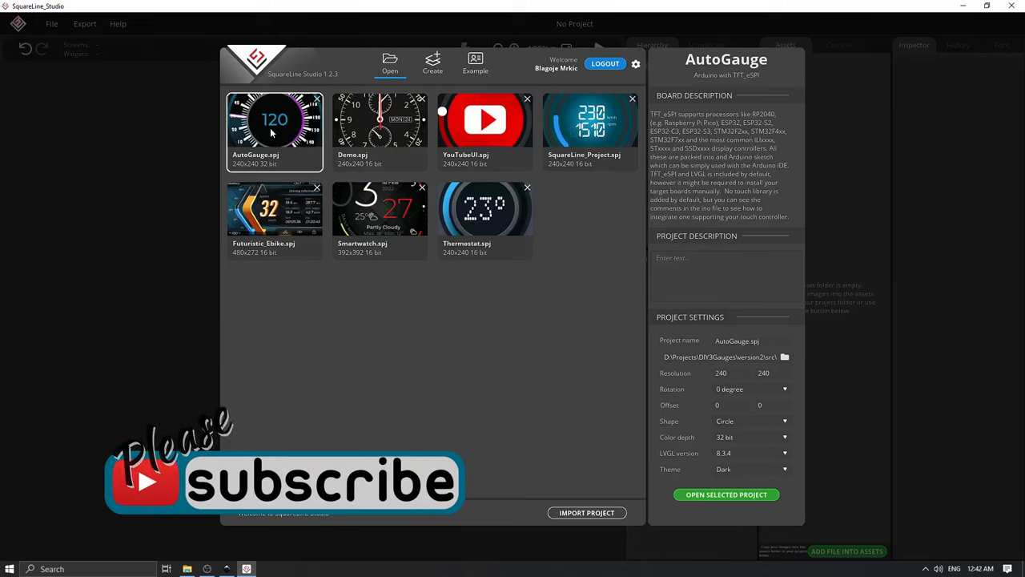
Open AutoGauge.spj from the SquareLine Studio project browser.
left_click(726, 494)
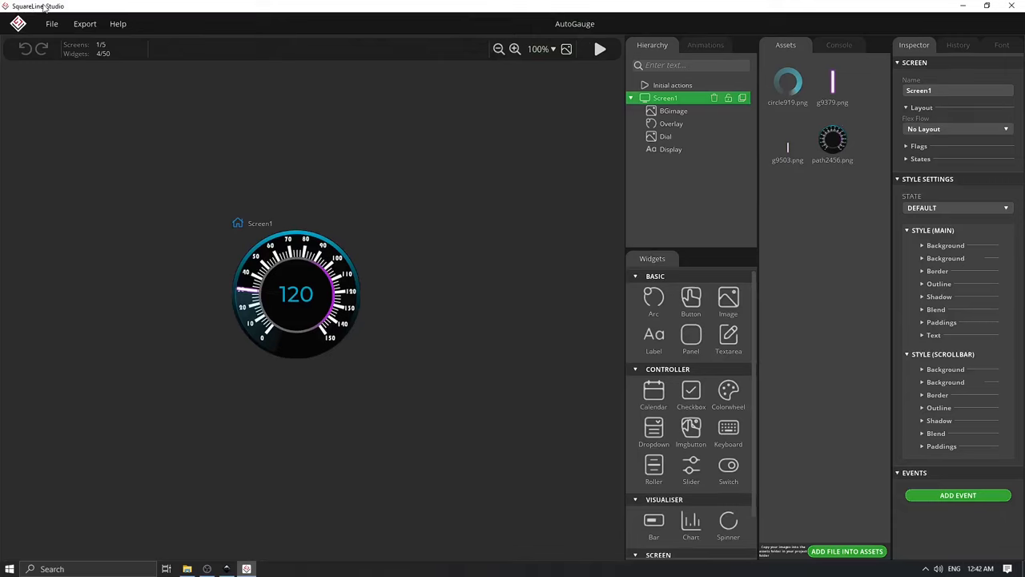
mouse_move(267, 227)
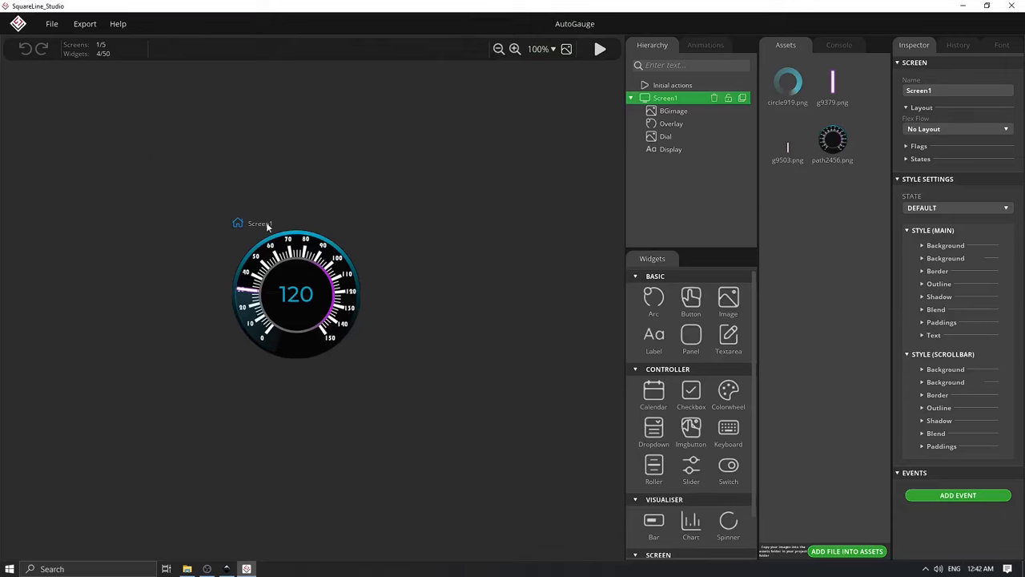
mouse_move(302, 343)
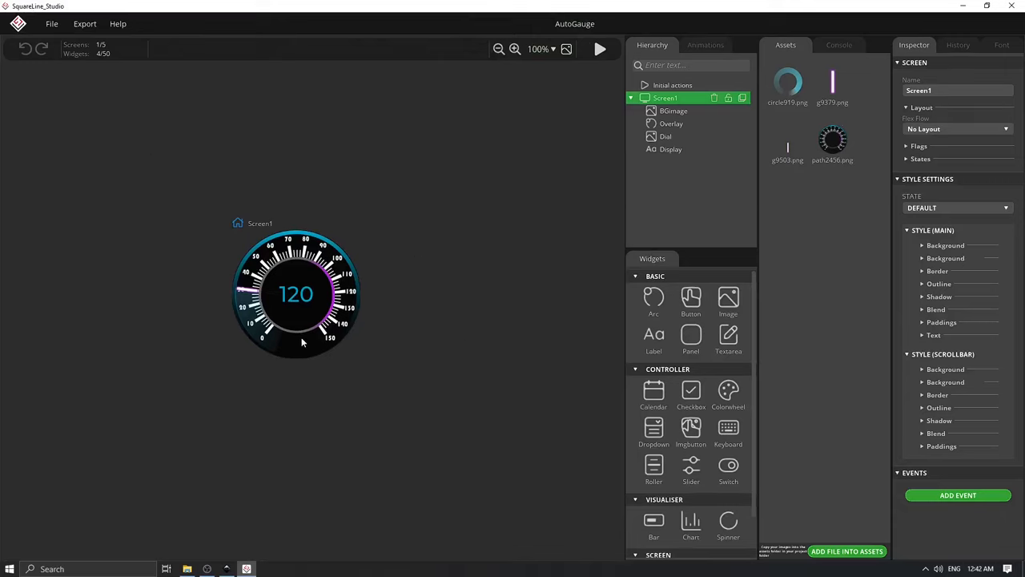
mouse_move(268, 441)
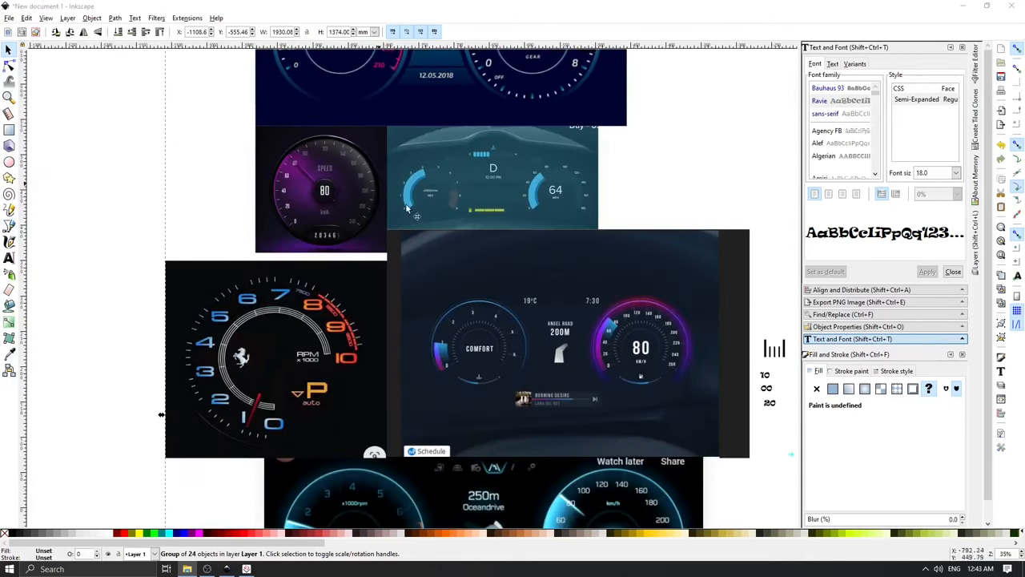
scroll("up", 3)
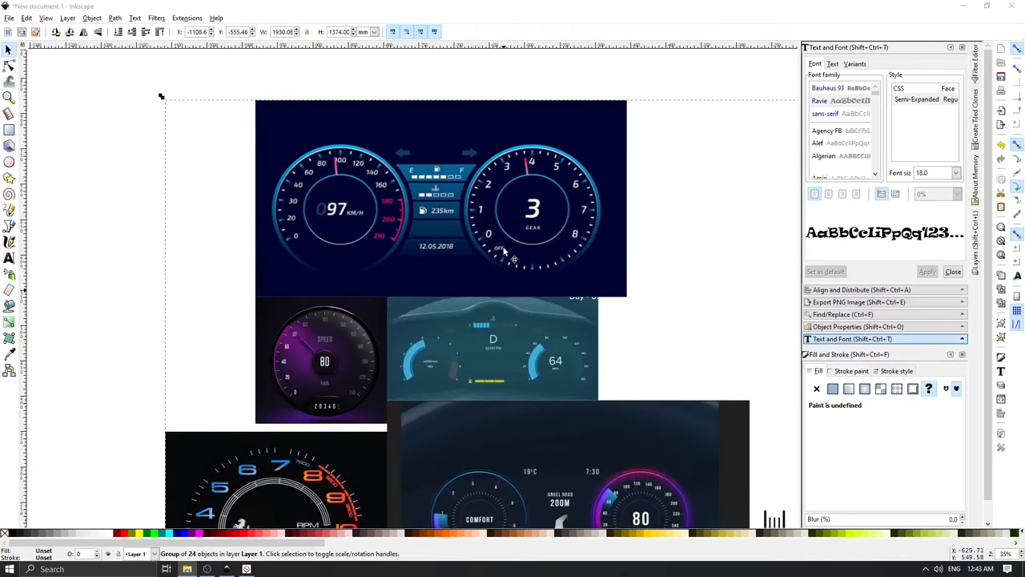
scroll("down", 3)
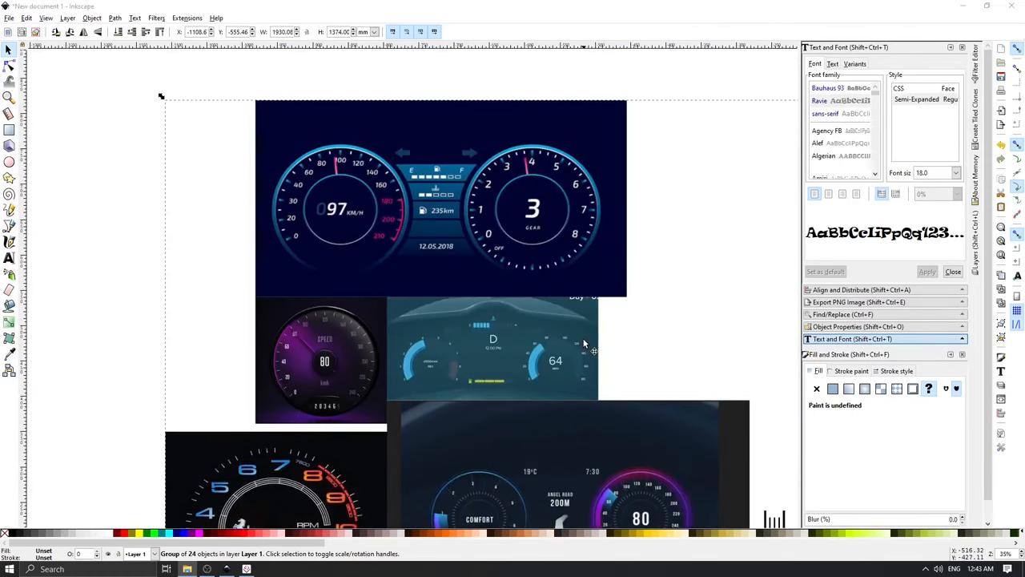
mouse_move(645, 334)
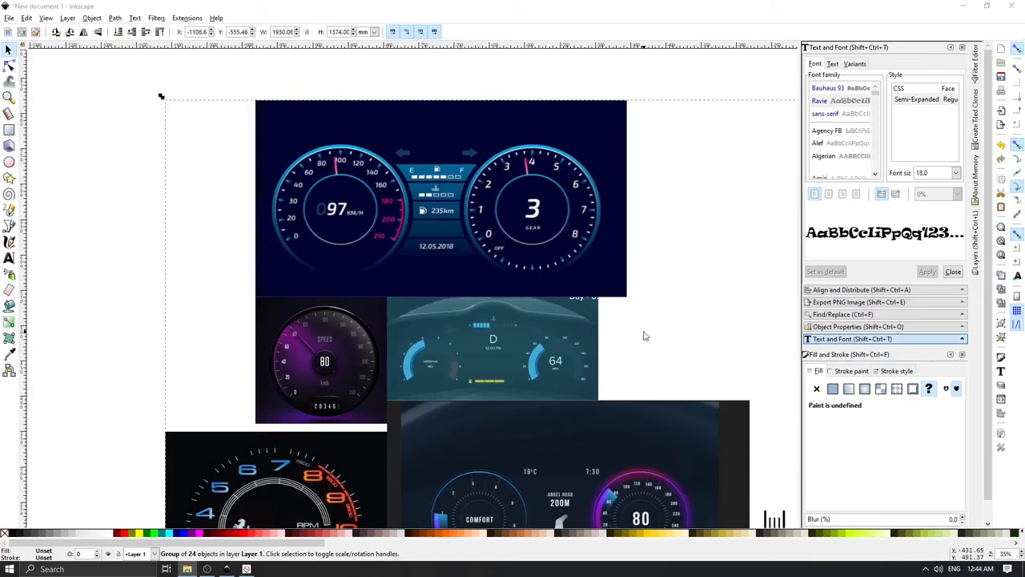
mouse_move(336, 208)
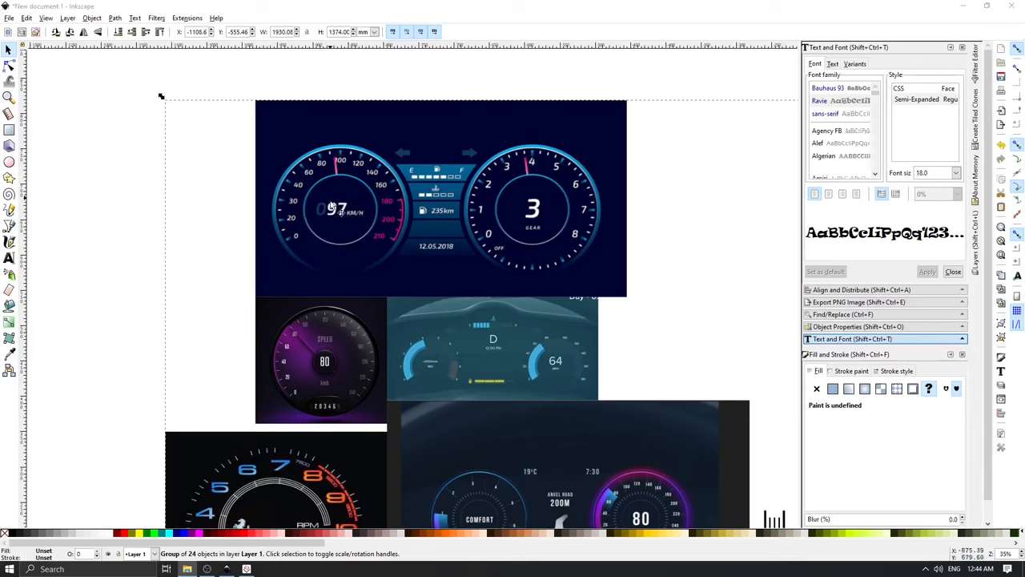
mouse_move(288, 210)
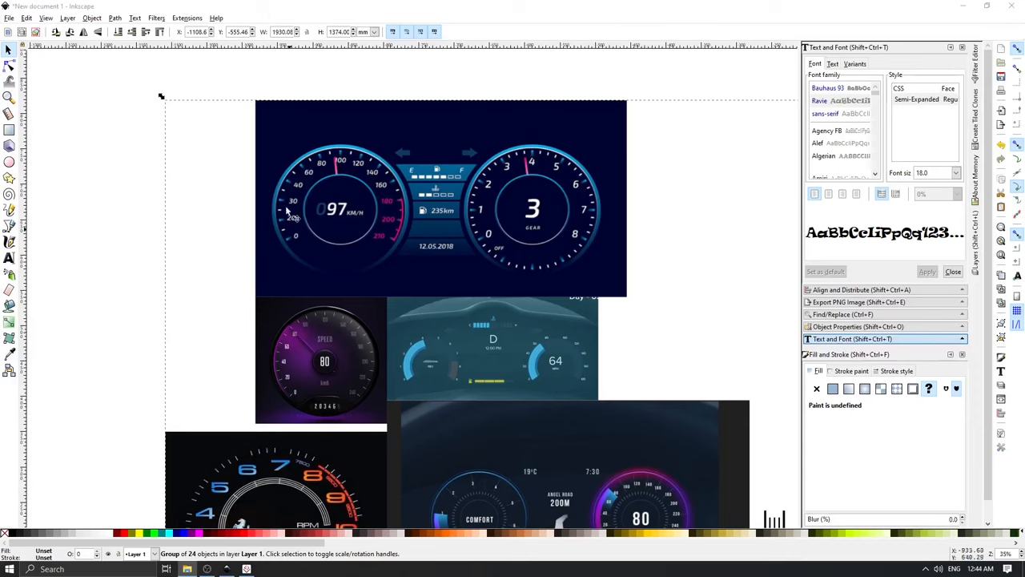
mouse_move(378, 242)
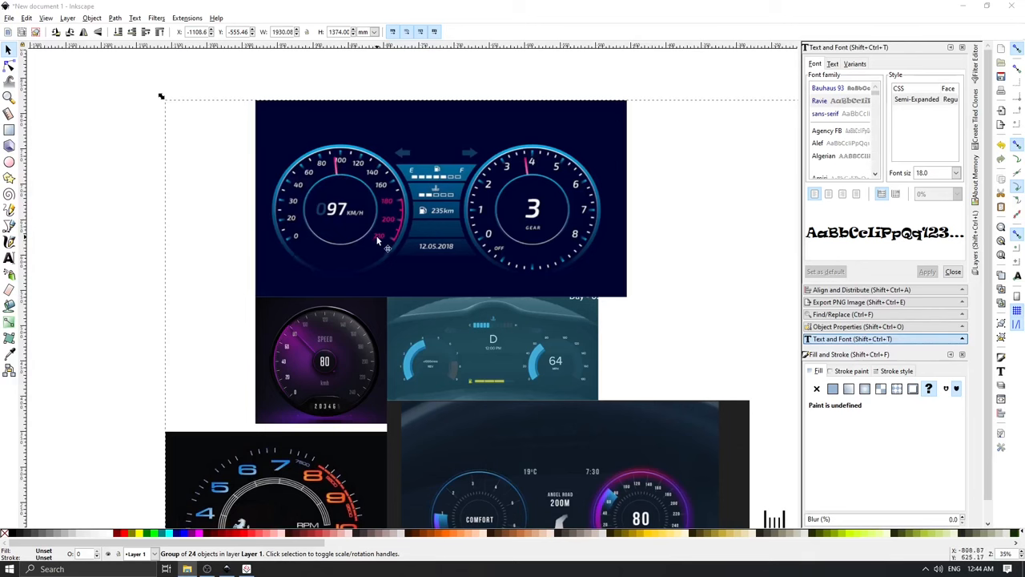
scroll("down", 3)
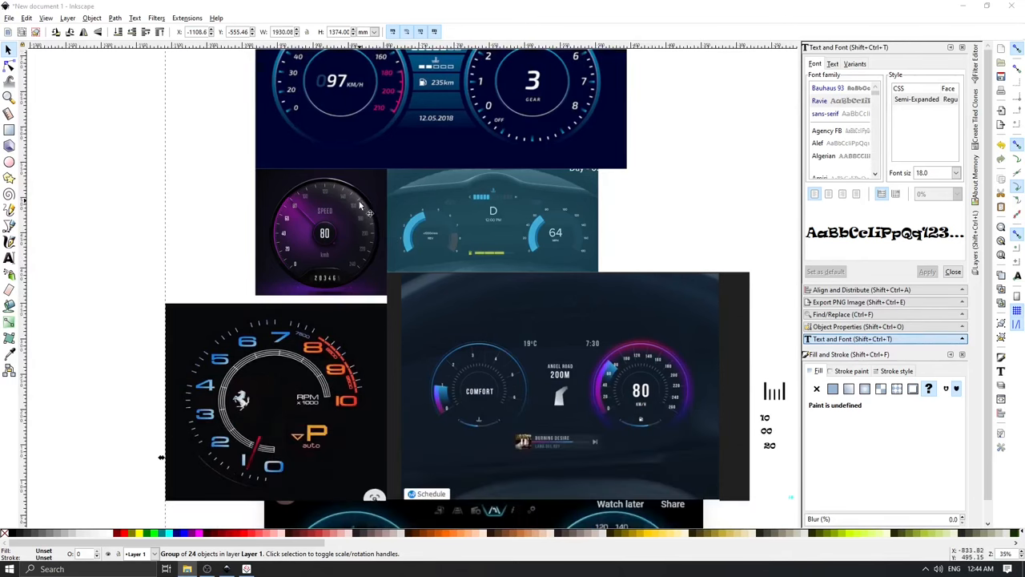
mouse_move(519, 276)
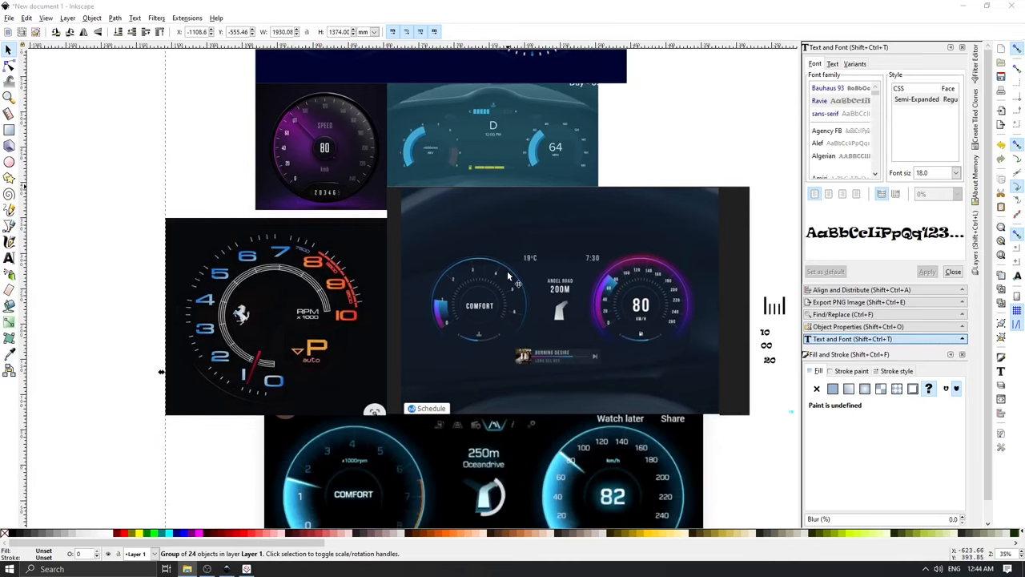
mouse_move(513, 276)
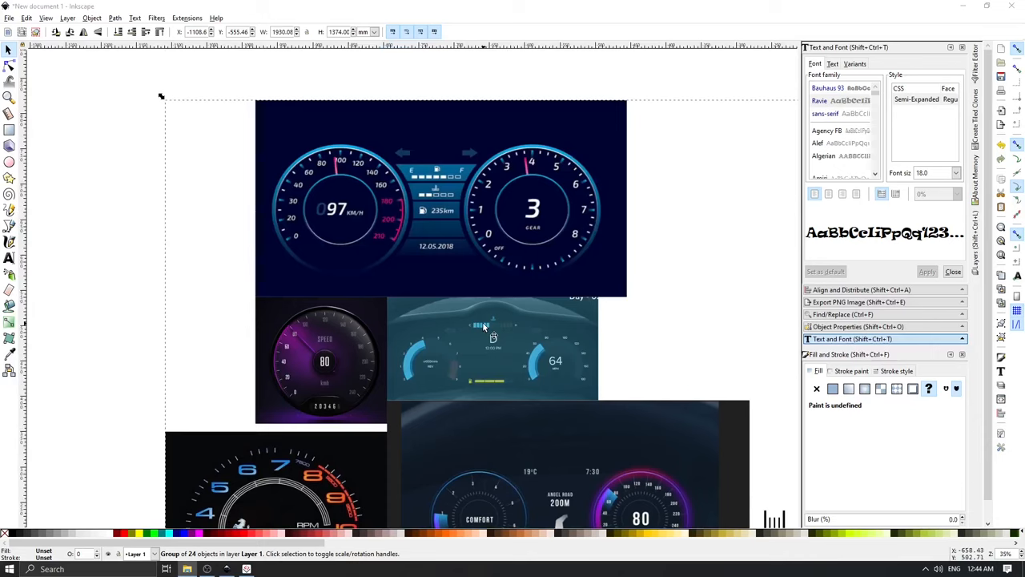
scroll("down", 3)
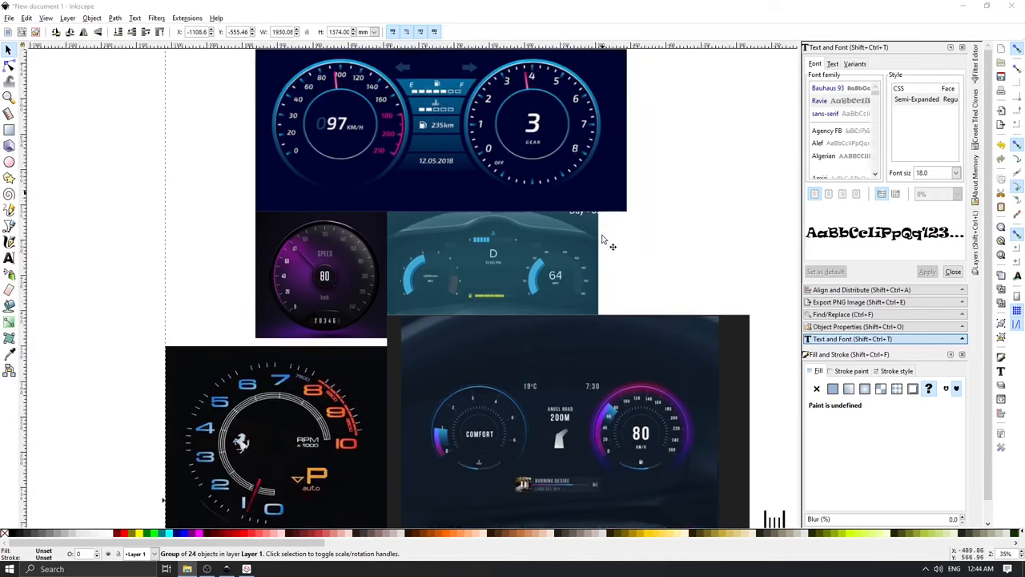
scroll("down", 3)
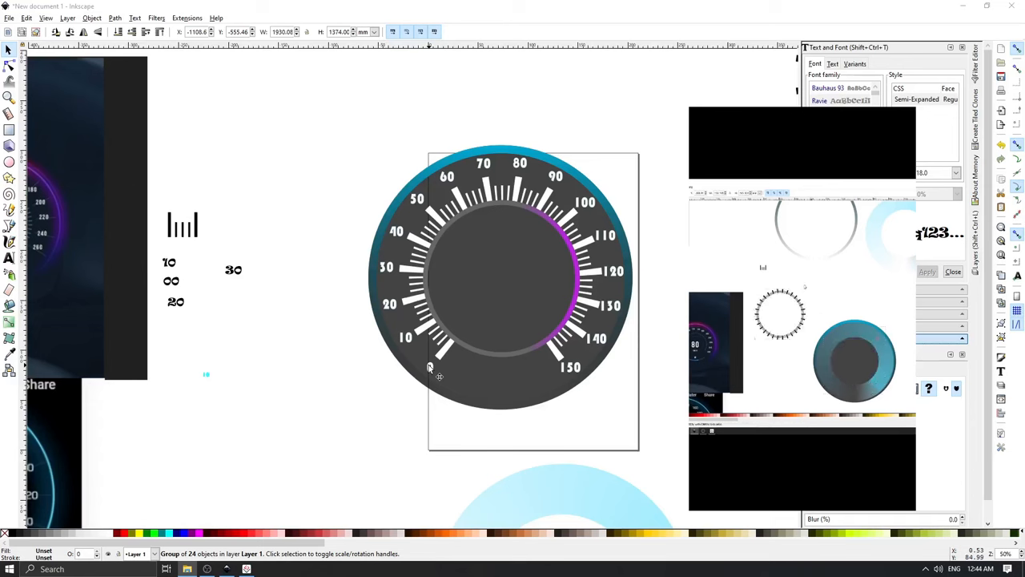
Zoom out in Inkscape and place the pink needle bar in the dial's bottom gap.
scroll("down", 3)
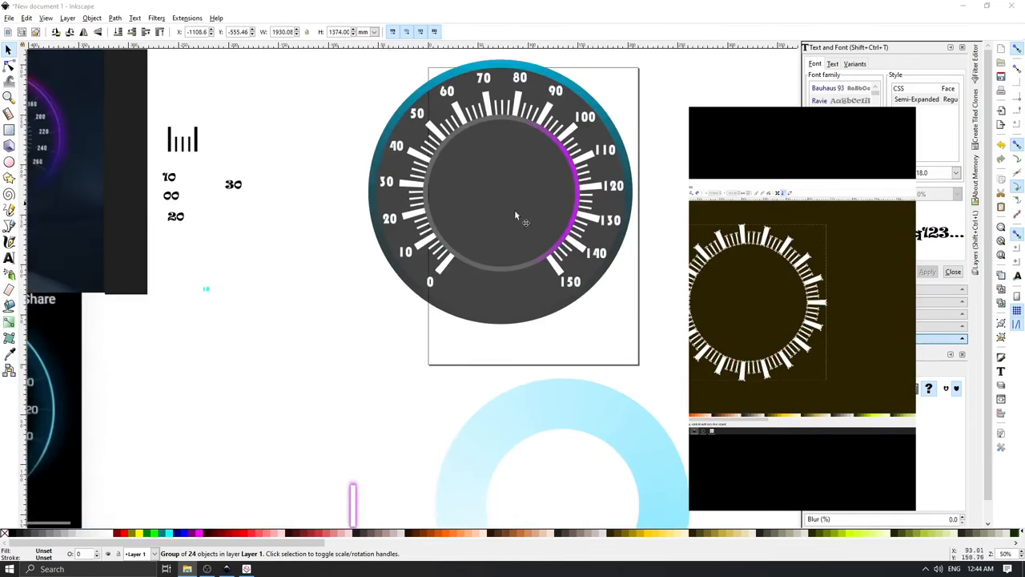
scroll("down", 3)
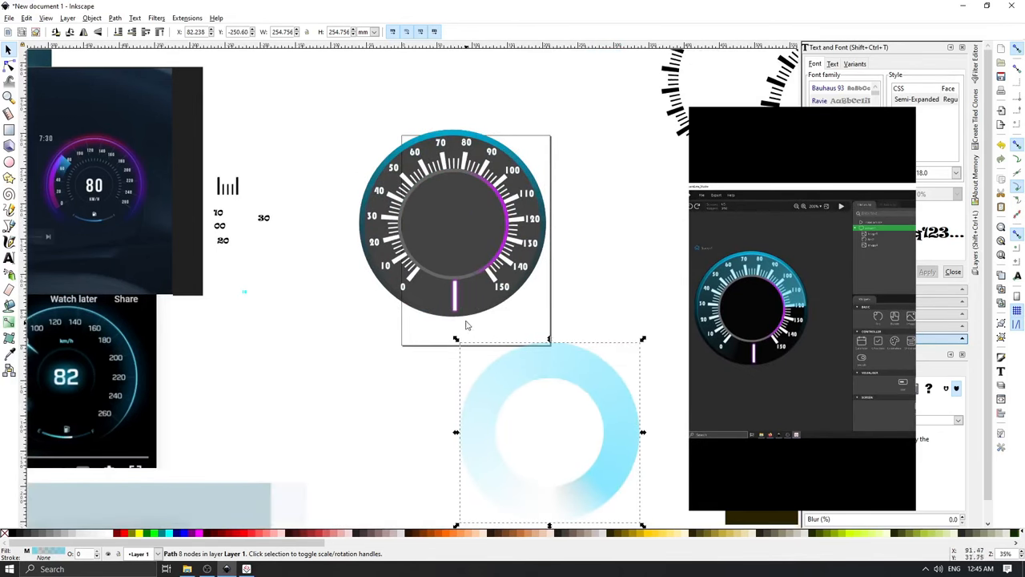
left_click(364, 401)
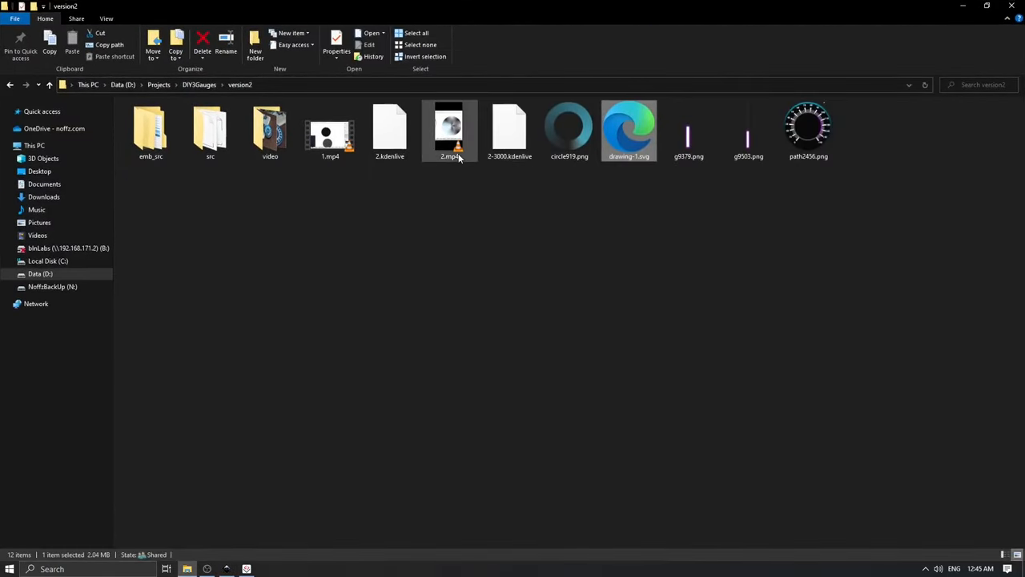
Deselect 2.mp4 and select circle919.png in the version2 folder.
left_click(6, 145)
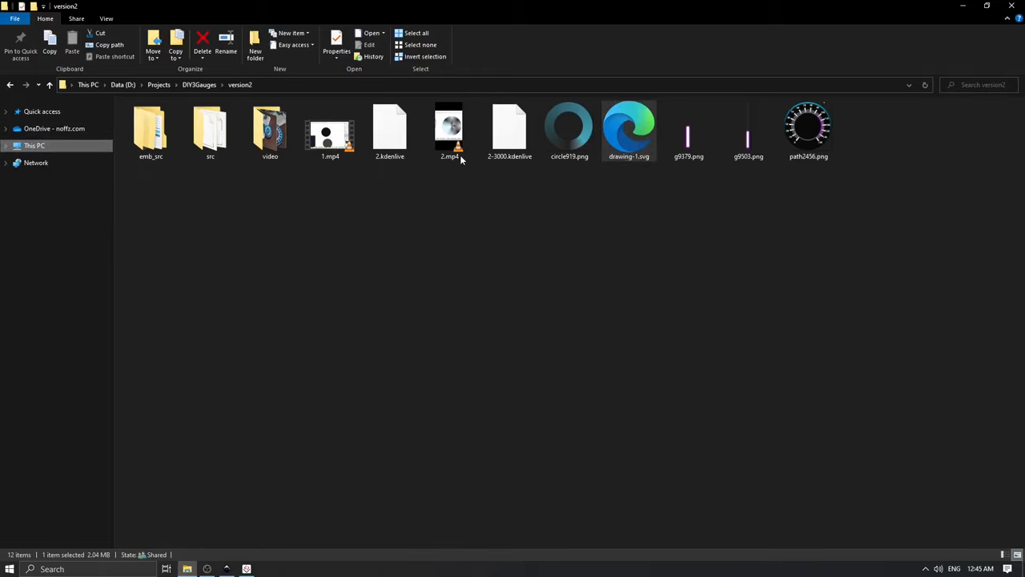
left_click(628, 128)
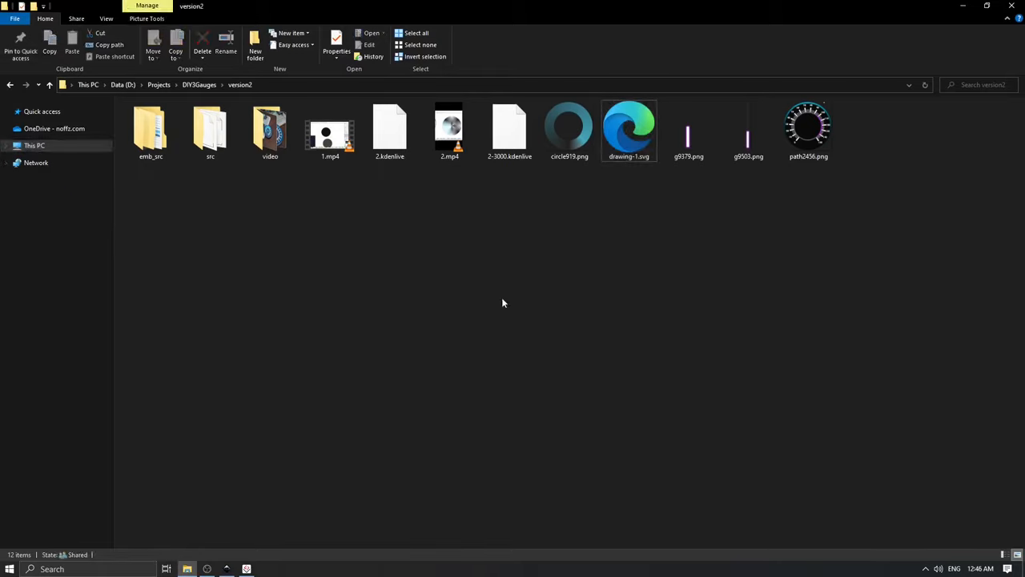
mouse_move(576, 282)
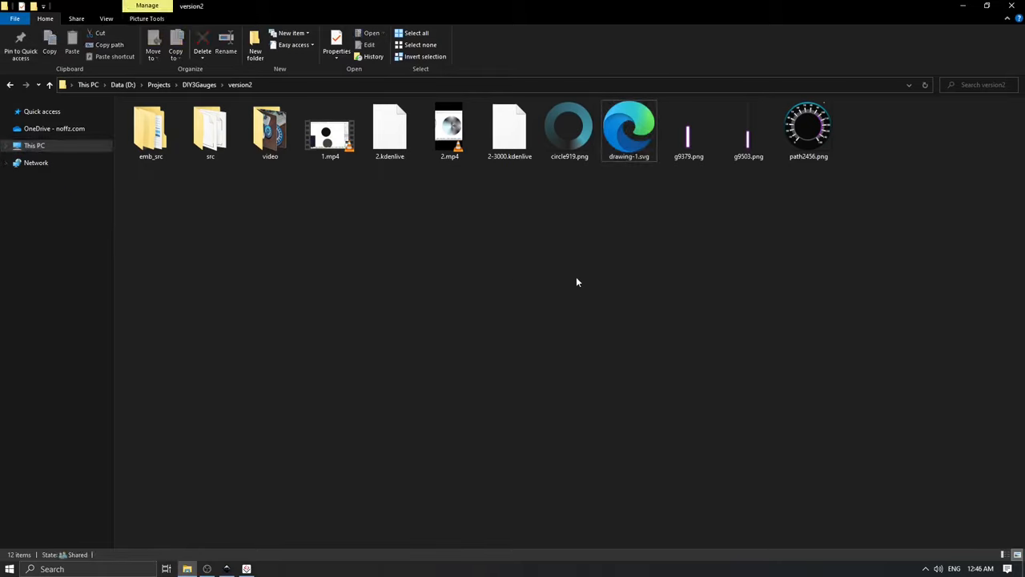
mouse_move(659, 193)
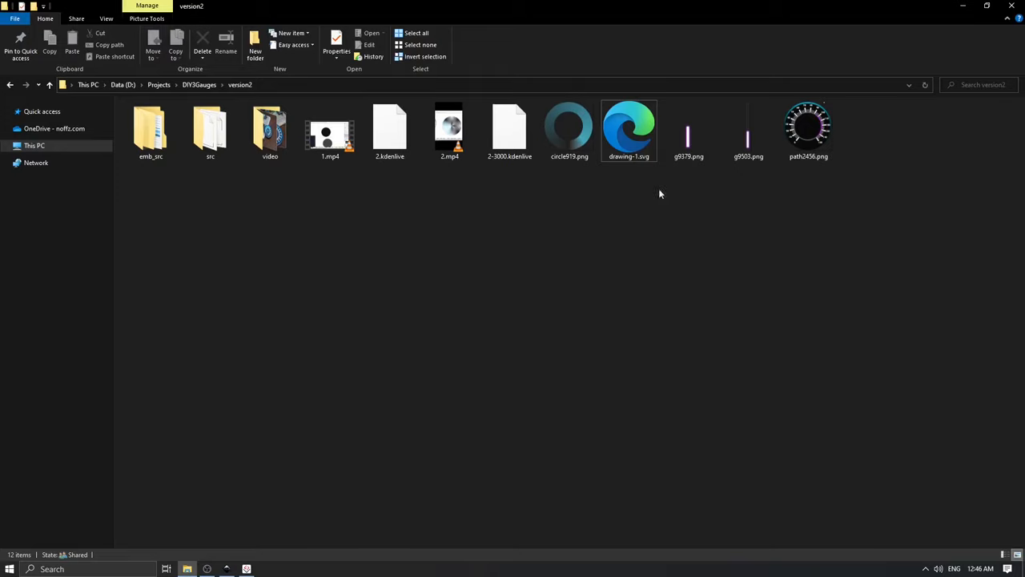
left_click(568, 128)
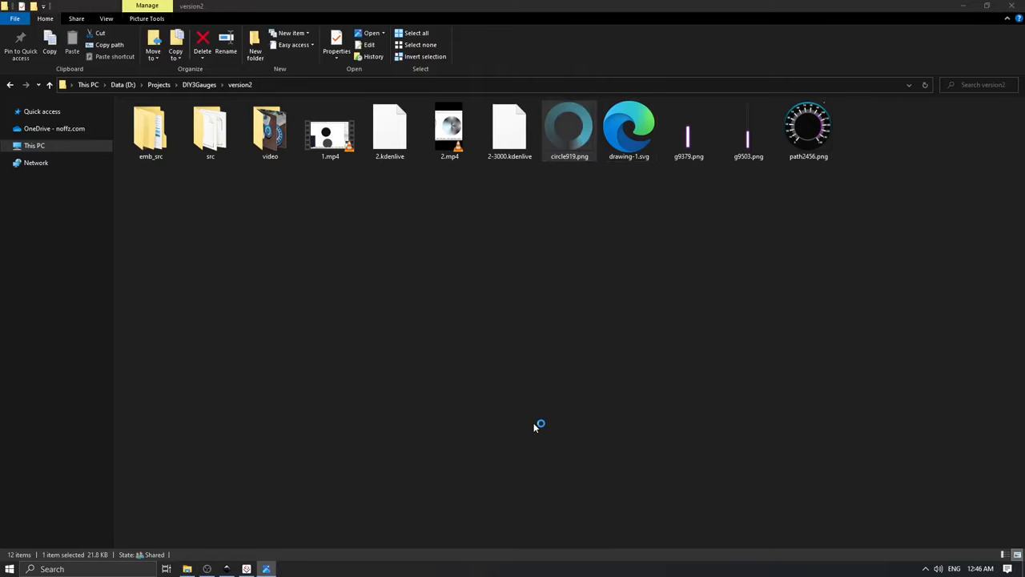
View circle919.png in Photos, advance to the full dial image, then close the viewer.
double_click(568, 129)
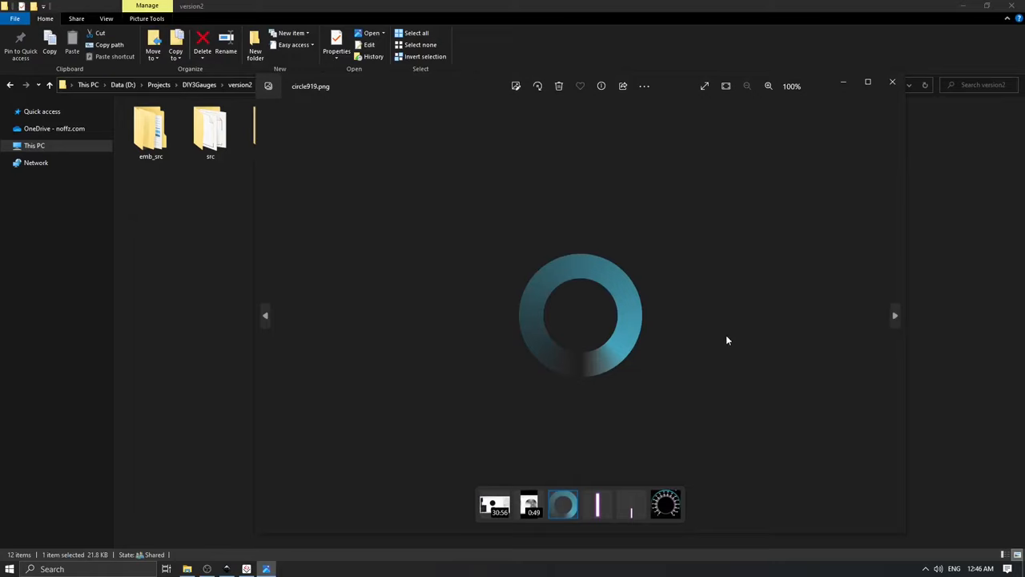
mouse_move(580, 362)
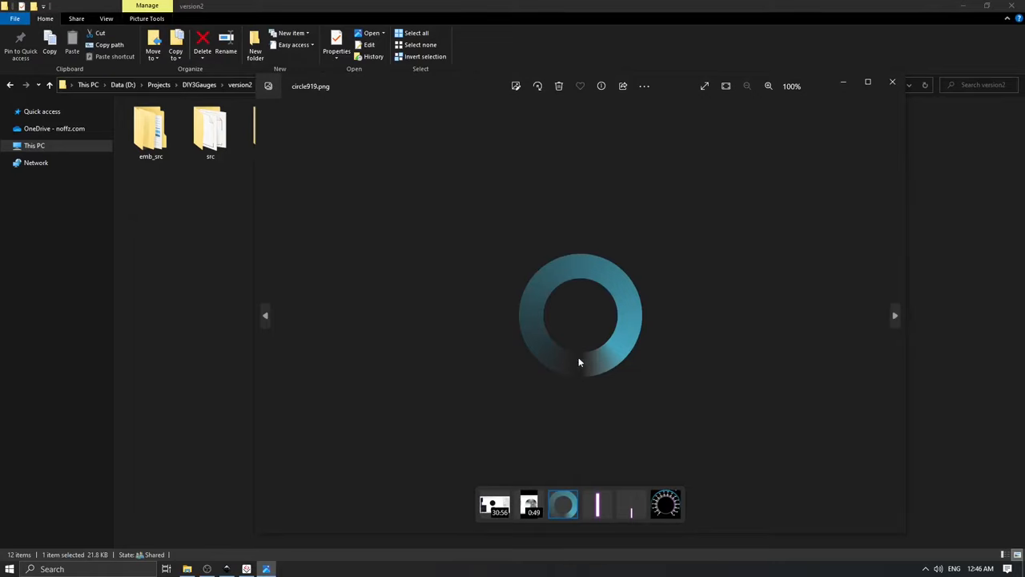
mouse_move(536, 334)
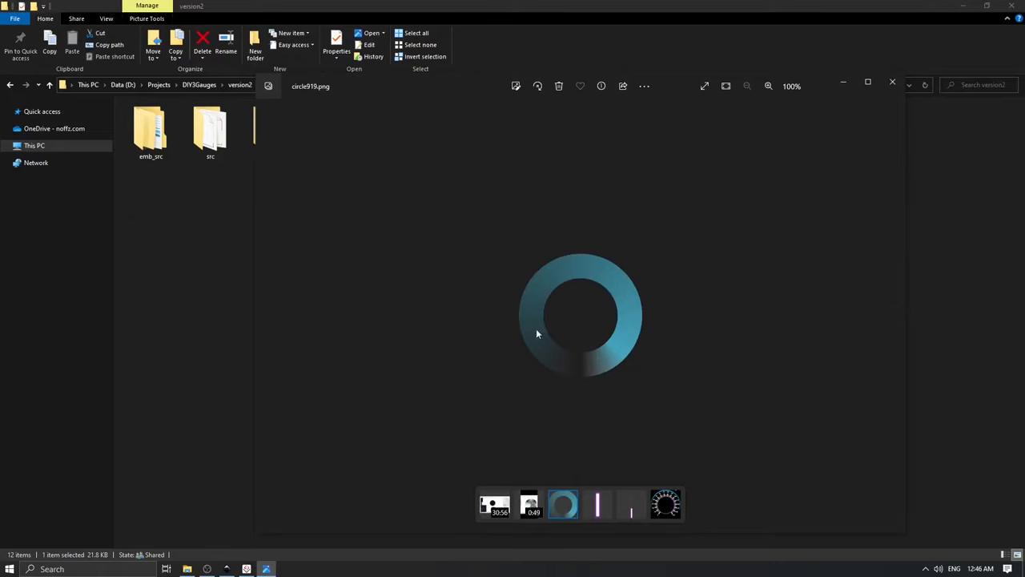
mouse_move(877, 129)
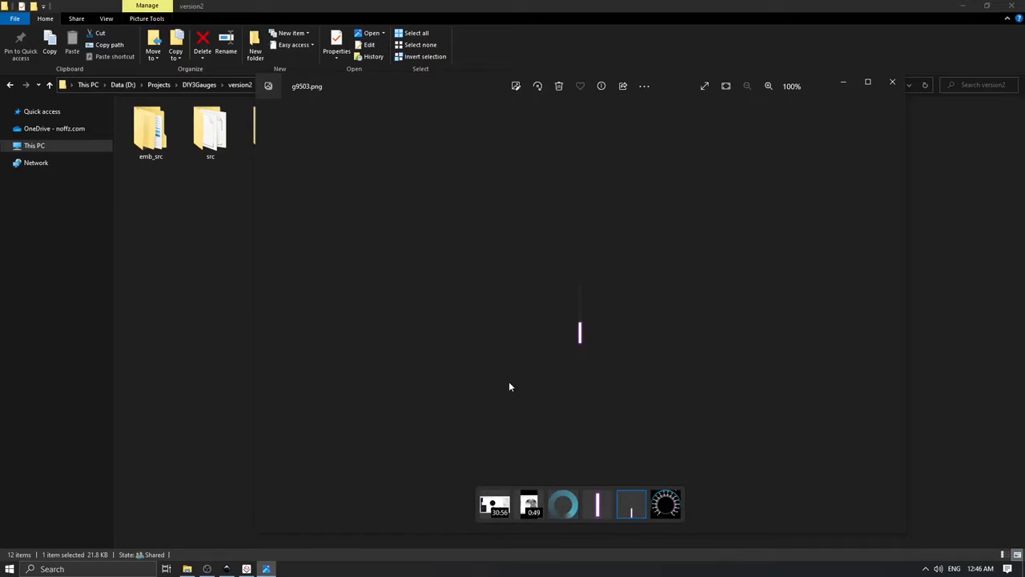
mouse_move(581, 361)
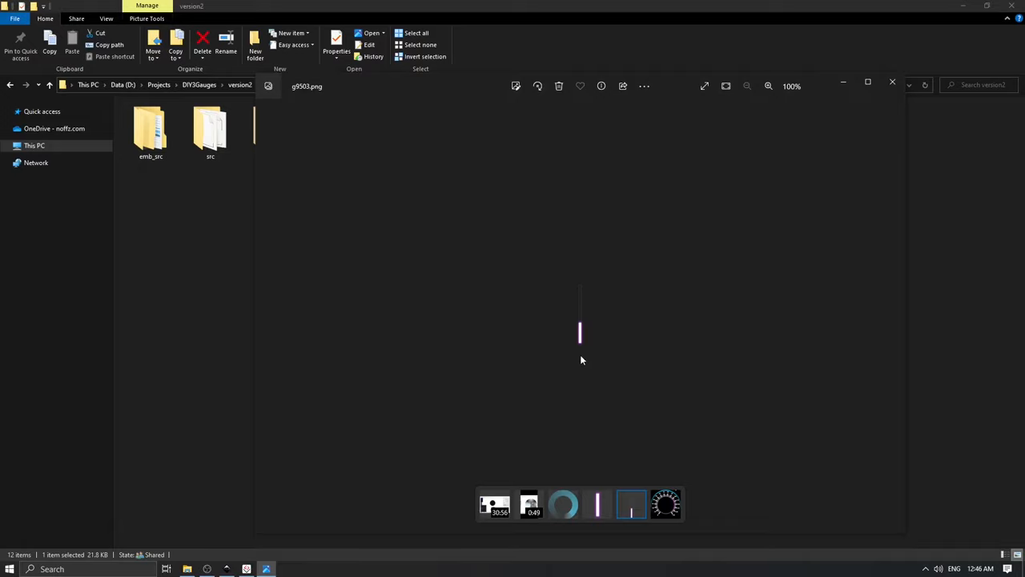
left_click(666, 503)
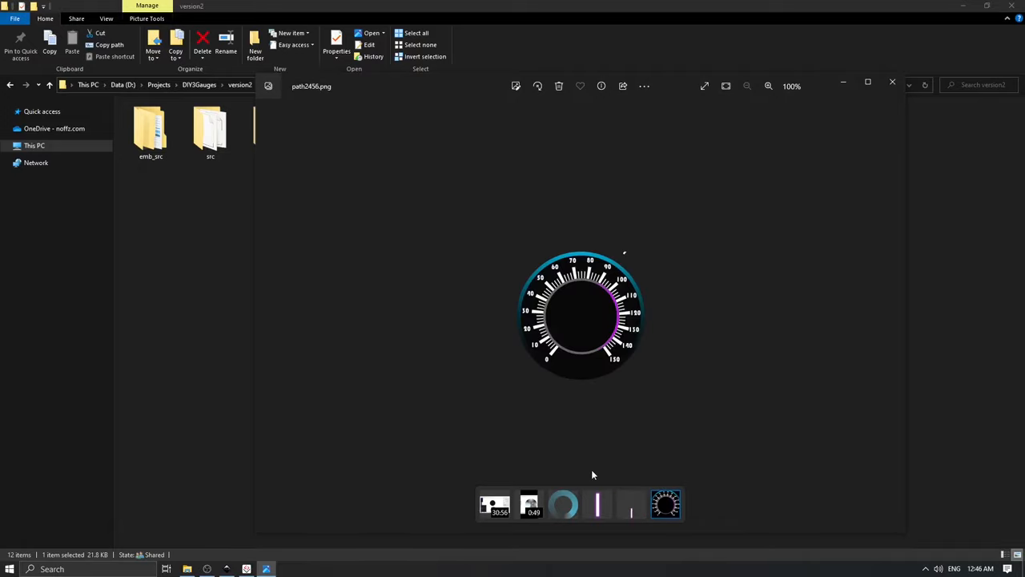
left_click(891, 85)
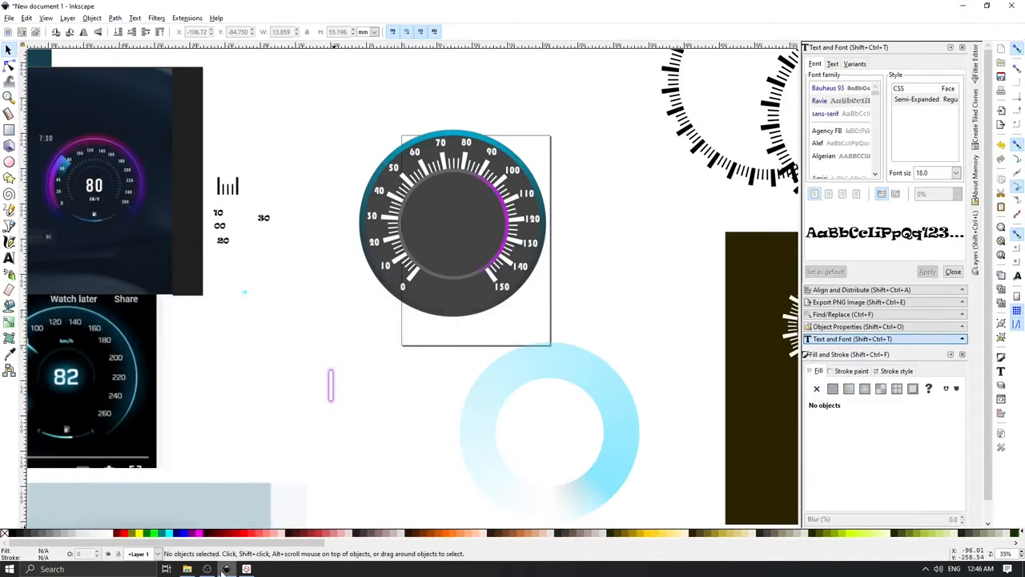
Switch to SquareLine Studio and compare the Overlay arc and BGimage Inspector properties.
left_click(246, 569)
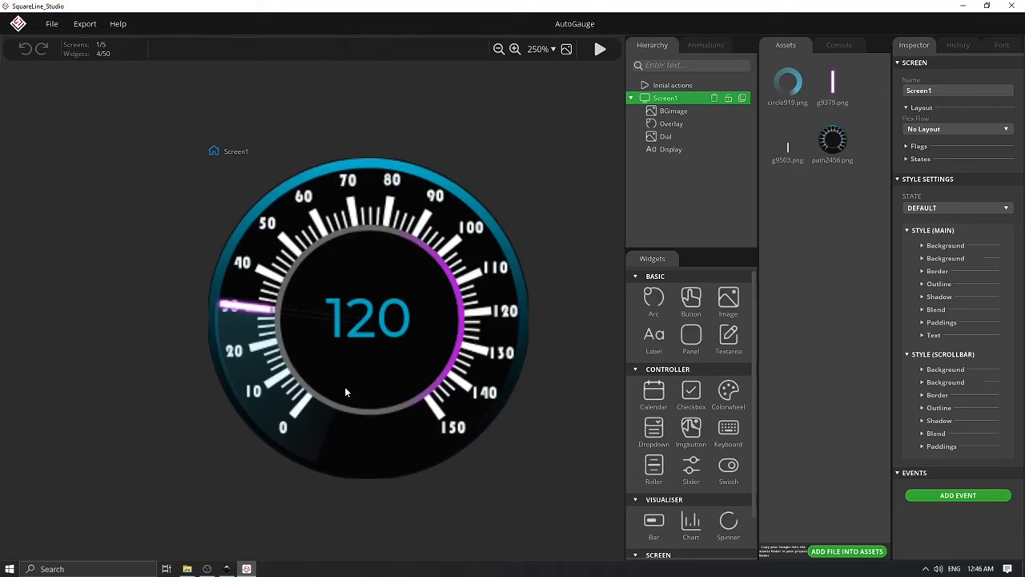
mouse_move(813, 203)
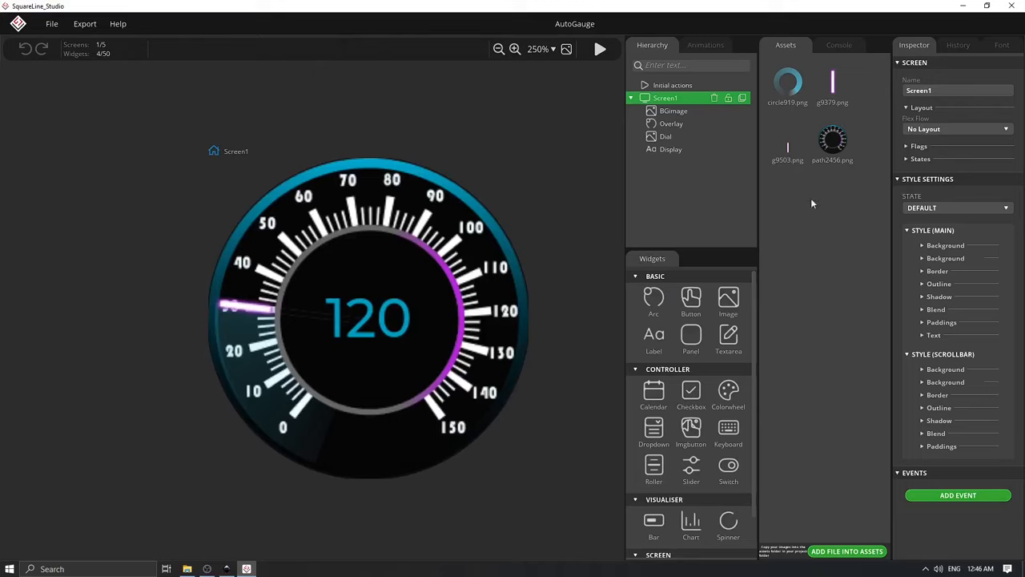
mouse_move(885, 93)
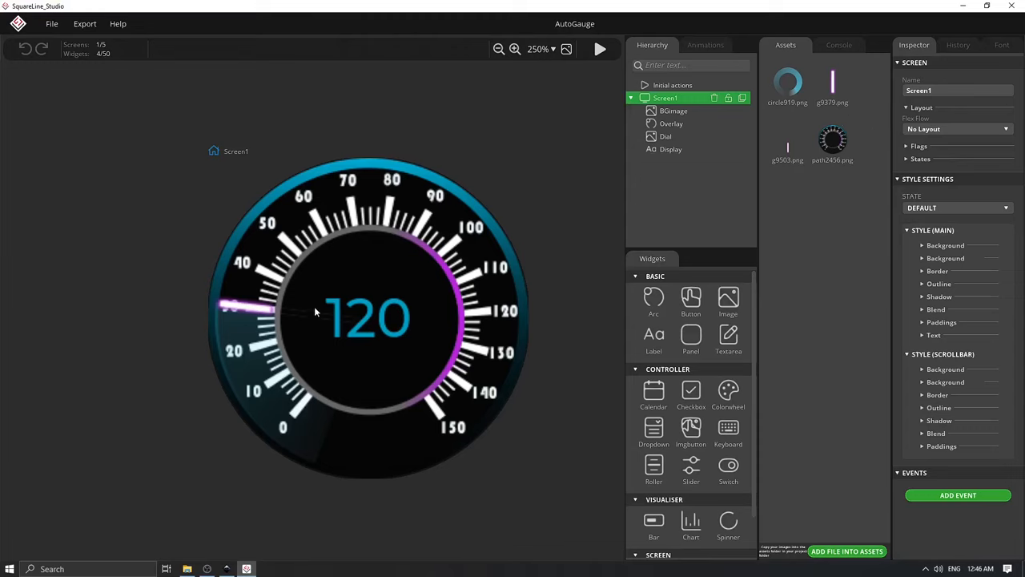
left_click(671, 123)
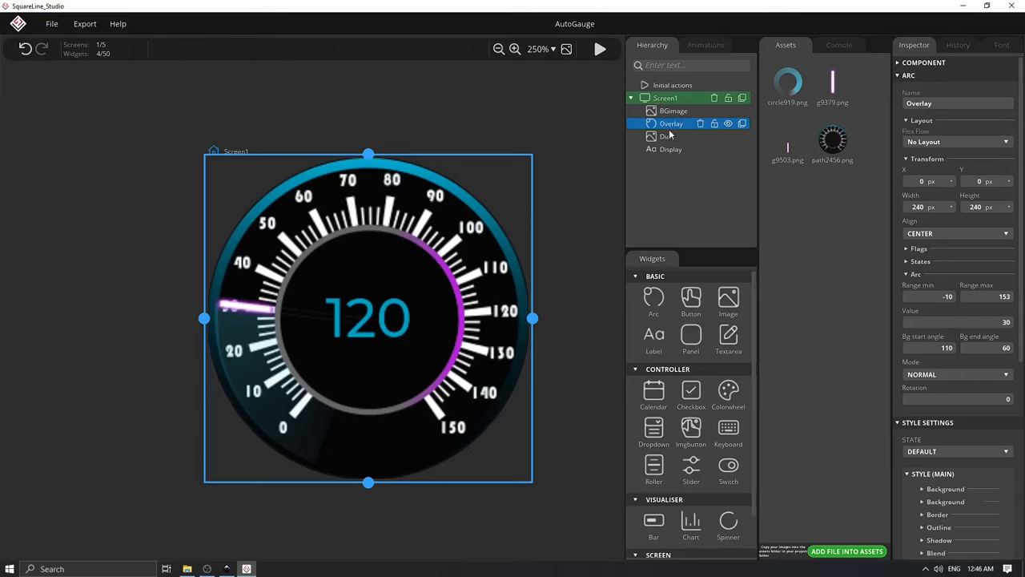
left_click(673, 111)
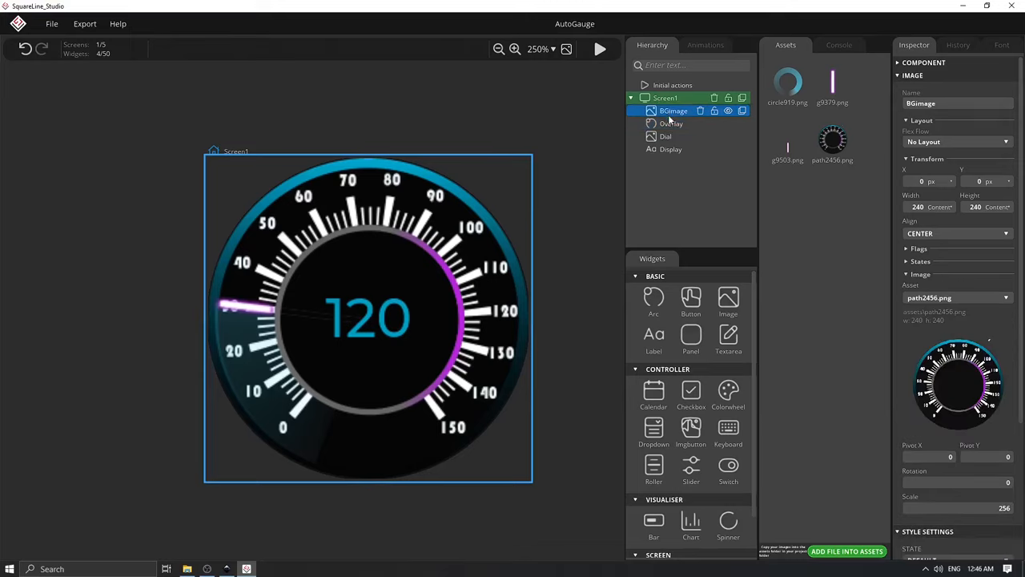
left_click(671, 122)
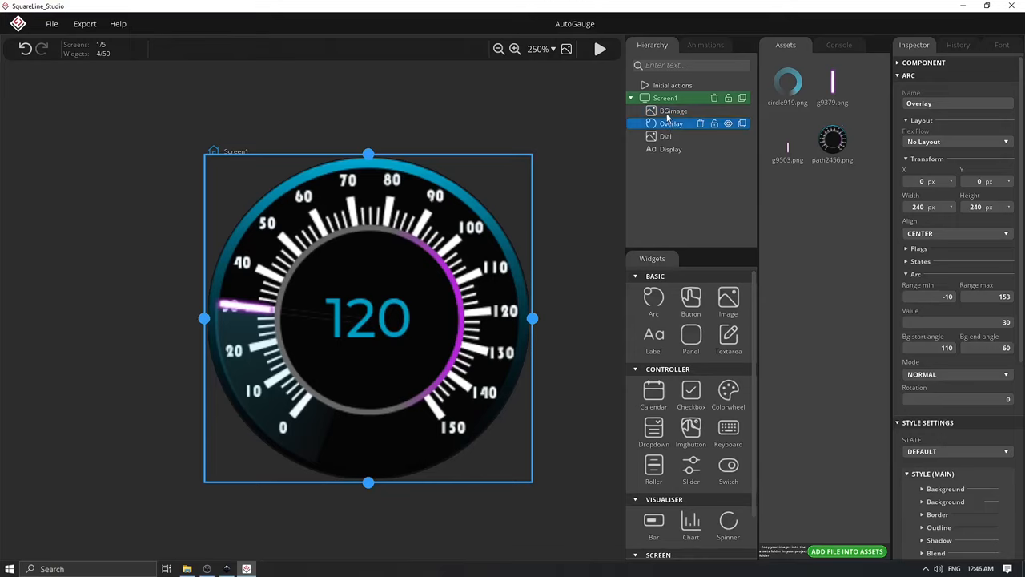
left_click(674, 111)
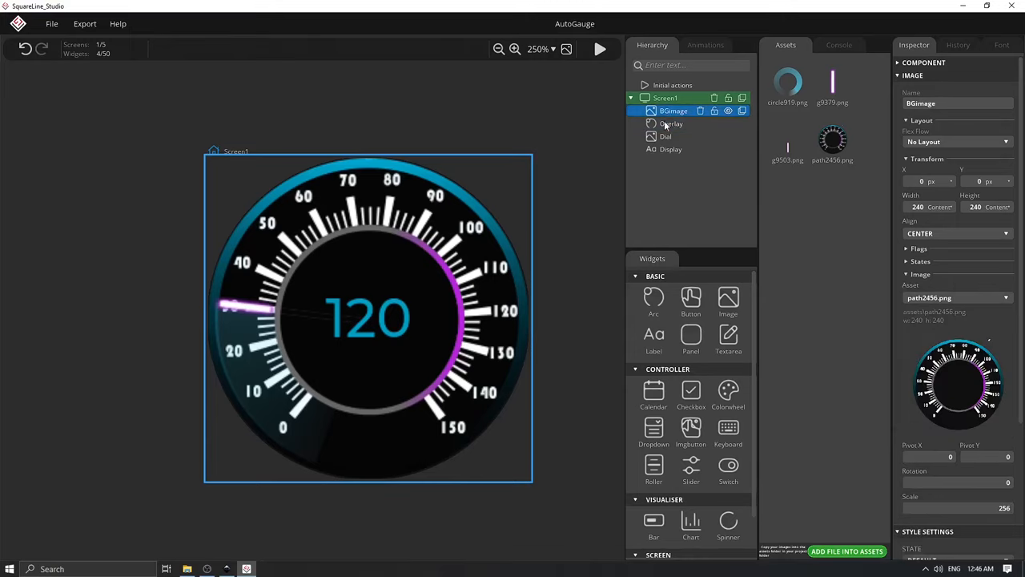
mouse_move(667, 125)
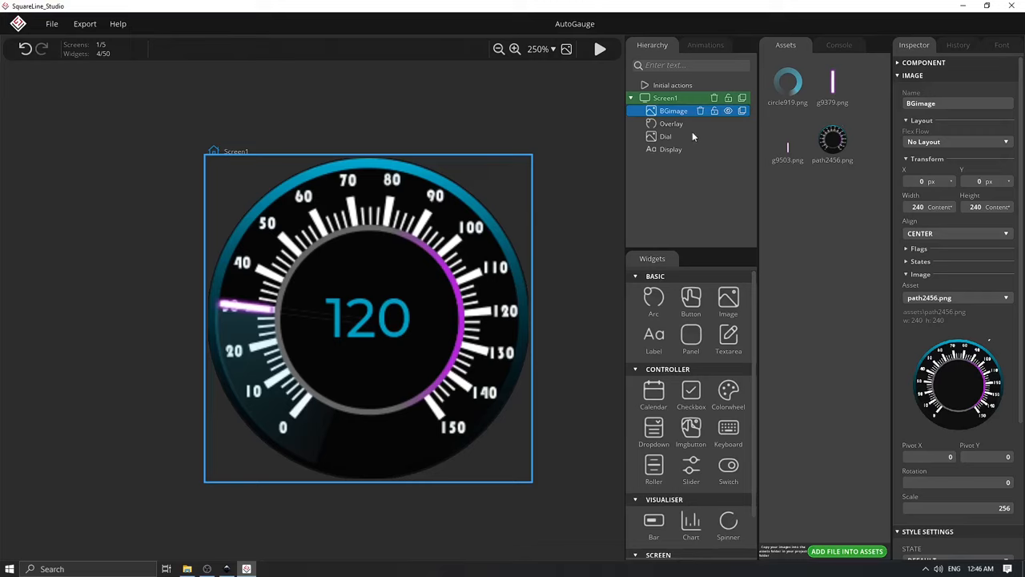
Select the Overlay arc in the Hierarchy for editing.
left_click(671, 124)
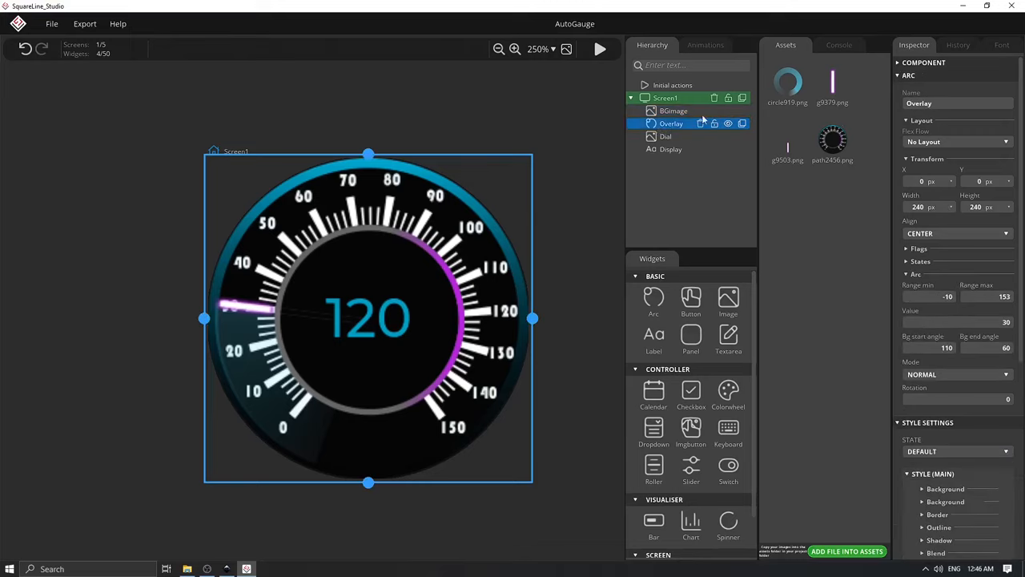
mouse_move(285, 442)
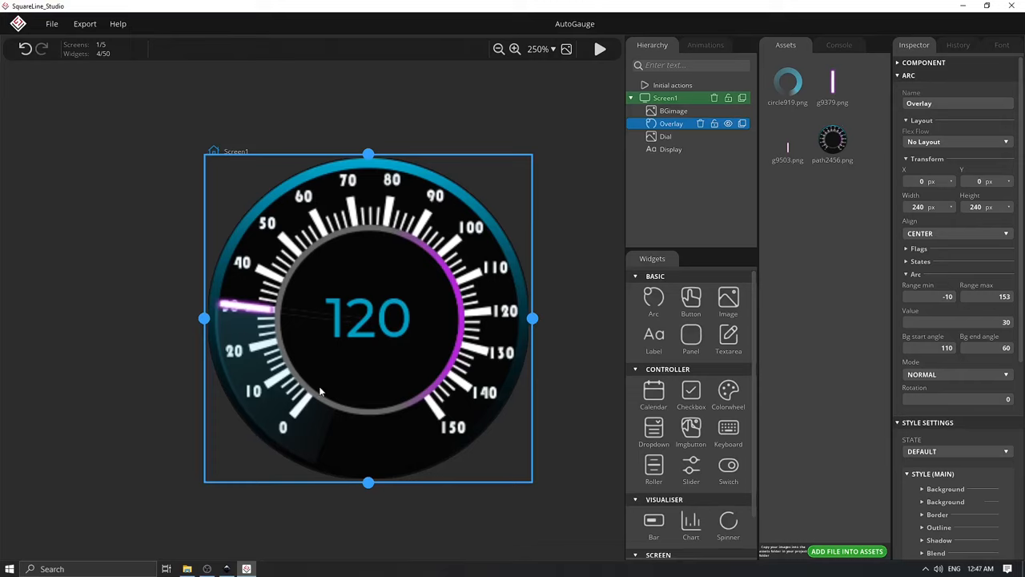
mouse_move(797, 170)
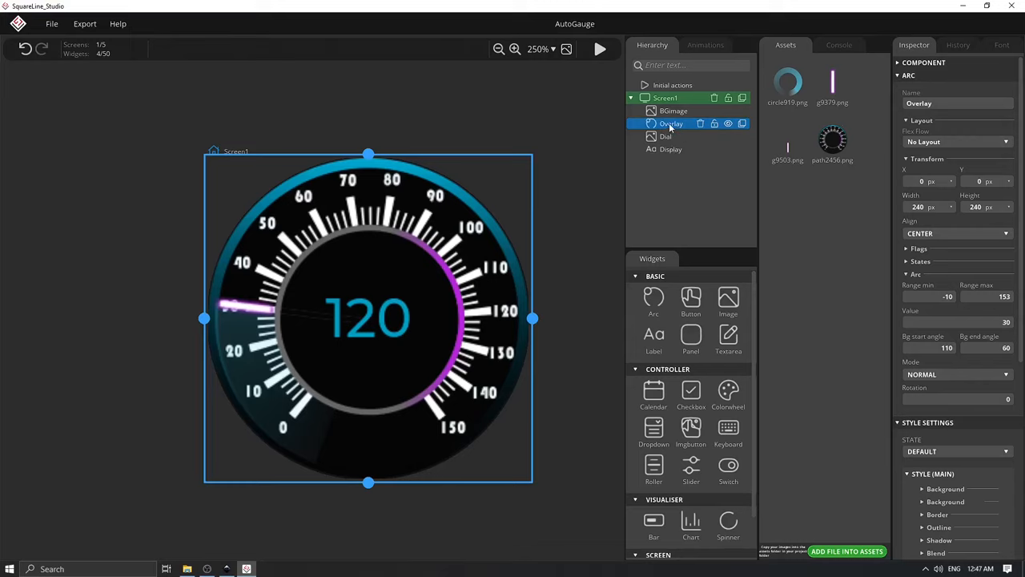
mouse_move(997, 332)
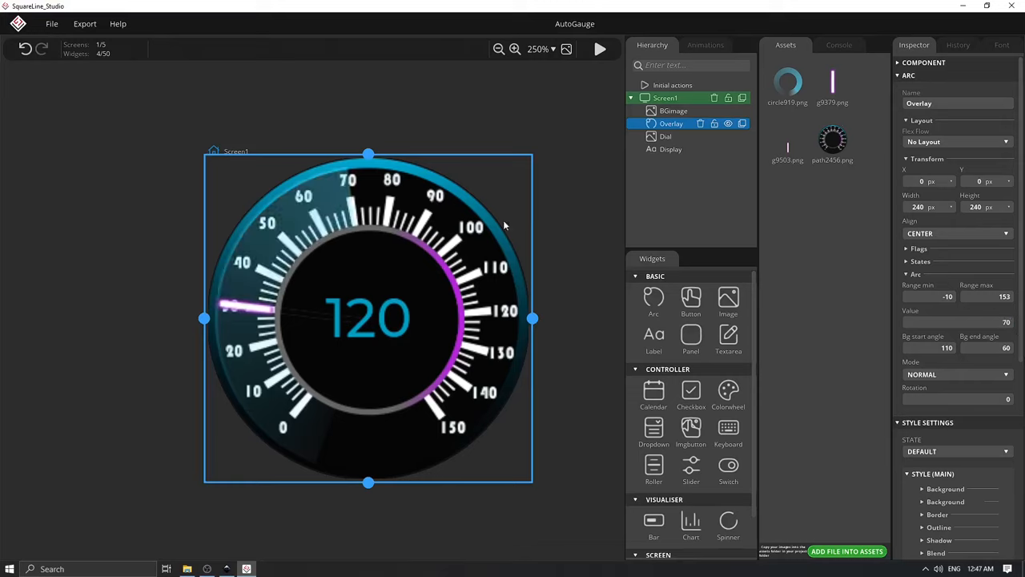
mouse_move(270, 506)
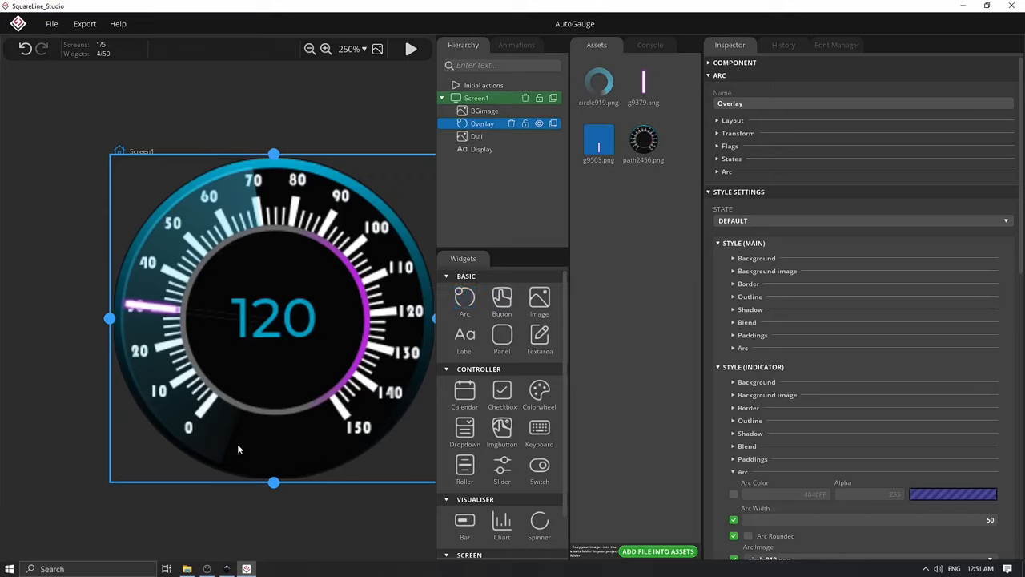
mouse_move(225, 409)
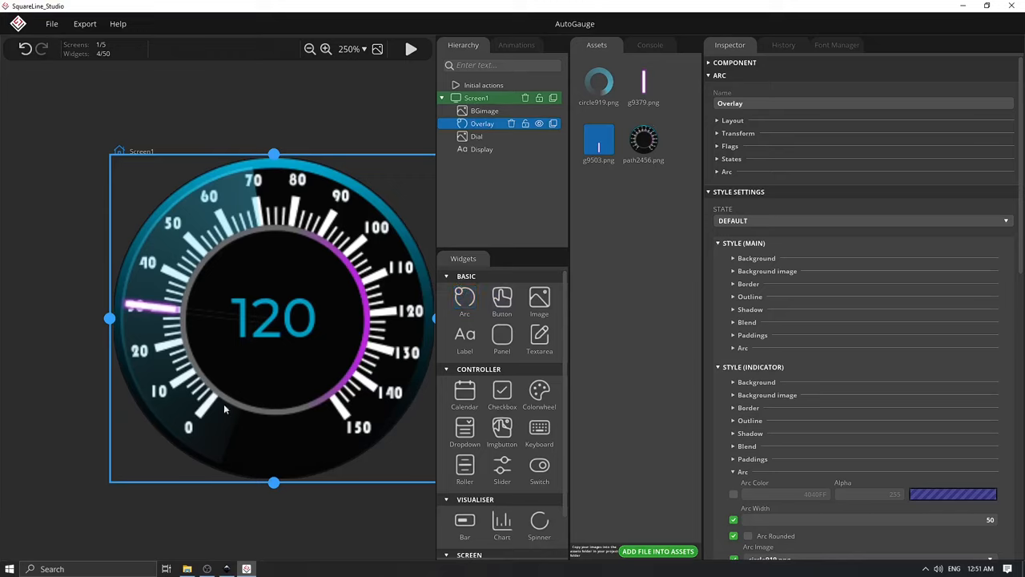
mouse_move(258, 240)
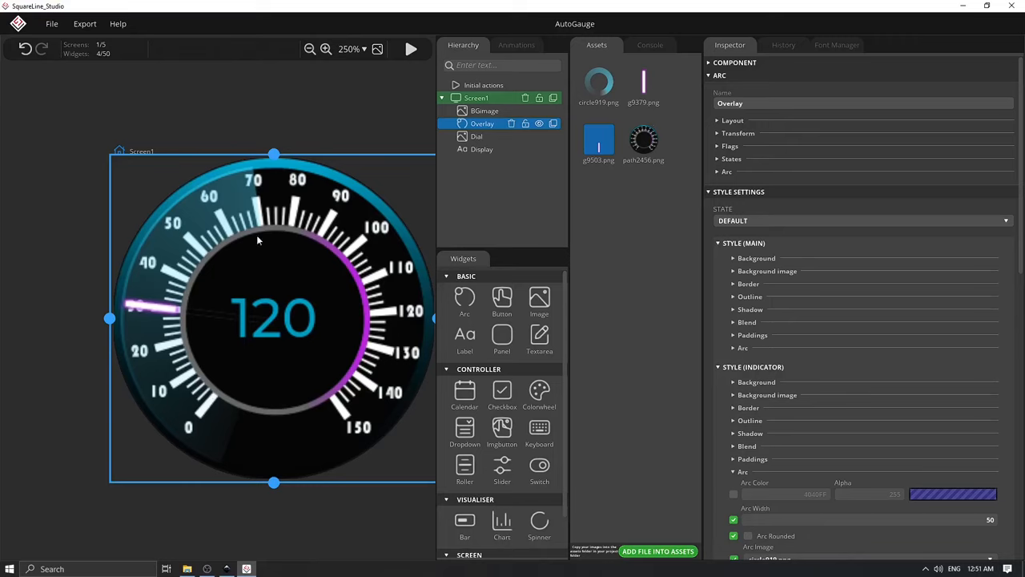
mouse_move(465, 300)
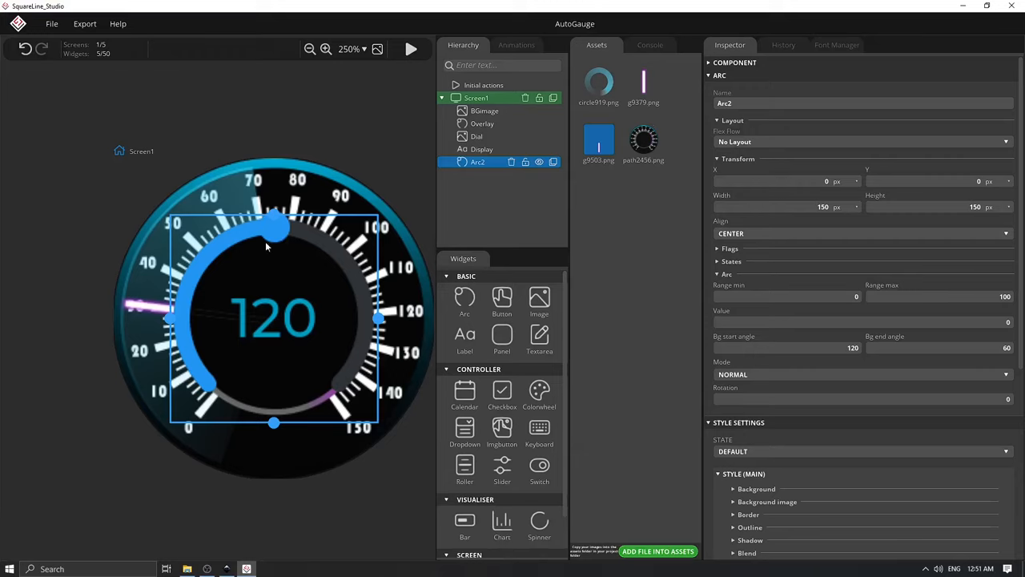
mouse_move(219, 432)
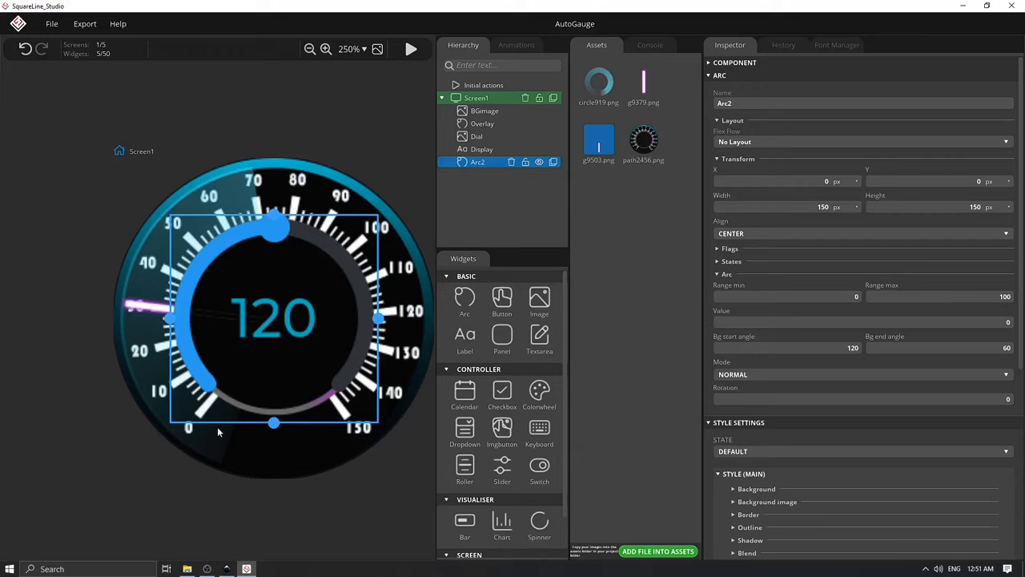
mouse_move(205, 382)
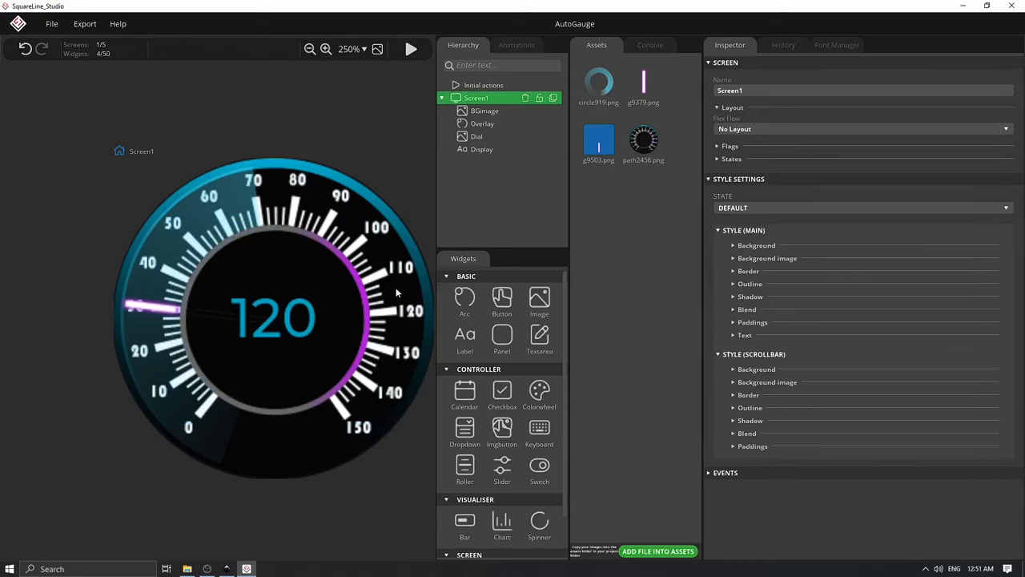
Select Overlay and expand its indicator style and arc range and angle settings.
left_click(482, 123)
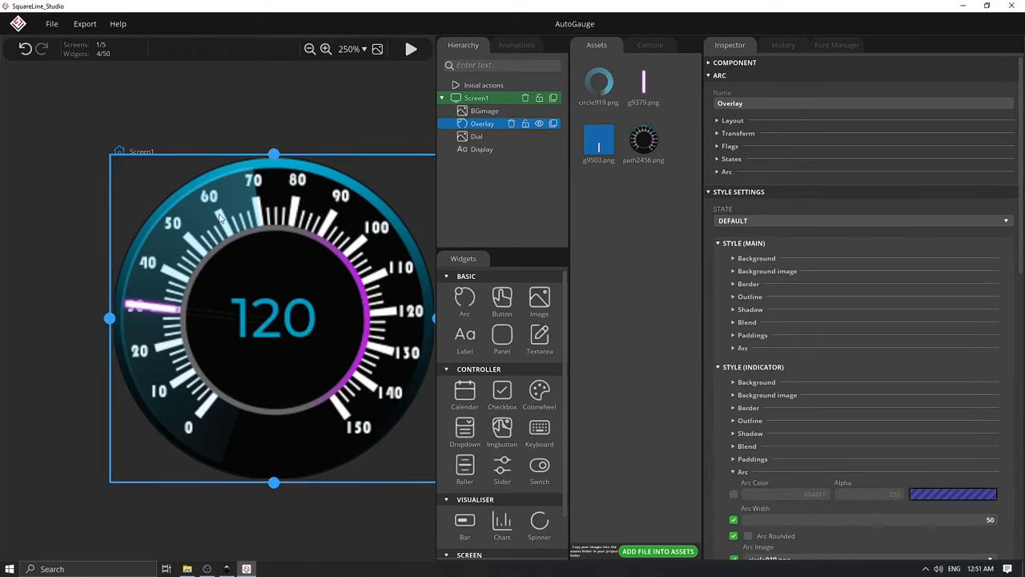
scroll("down", 3)
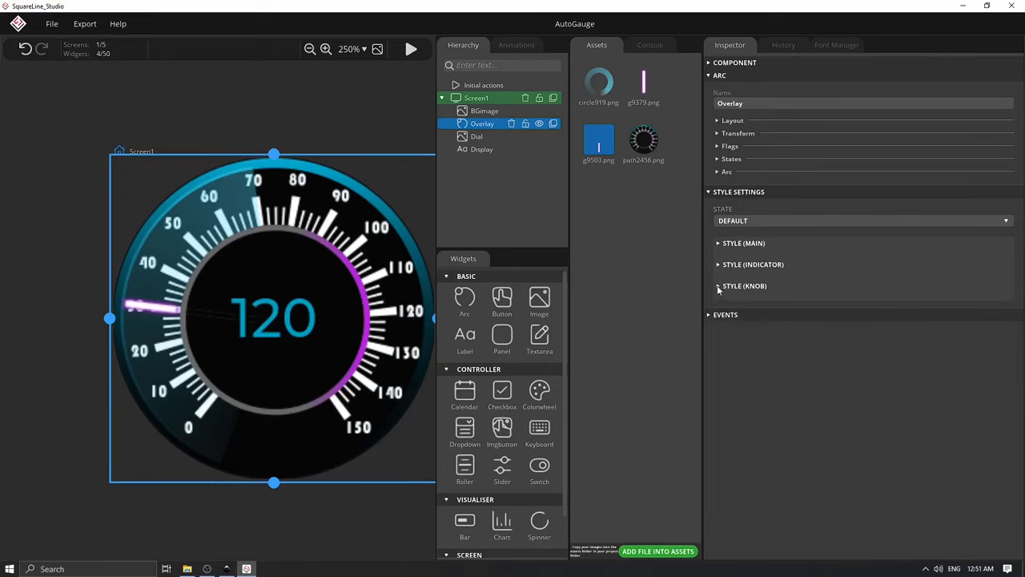
mouse_move(715, 269)
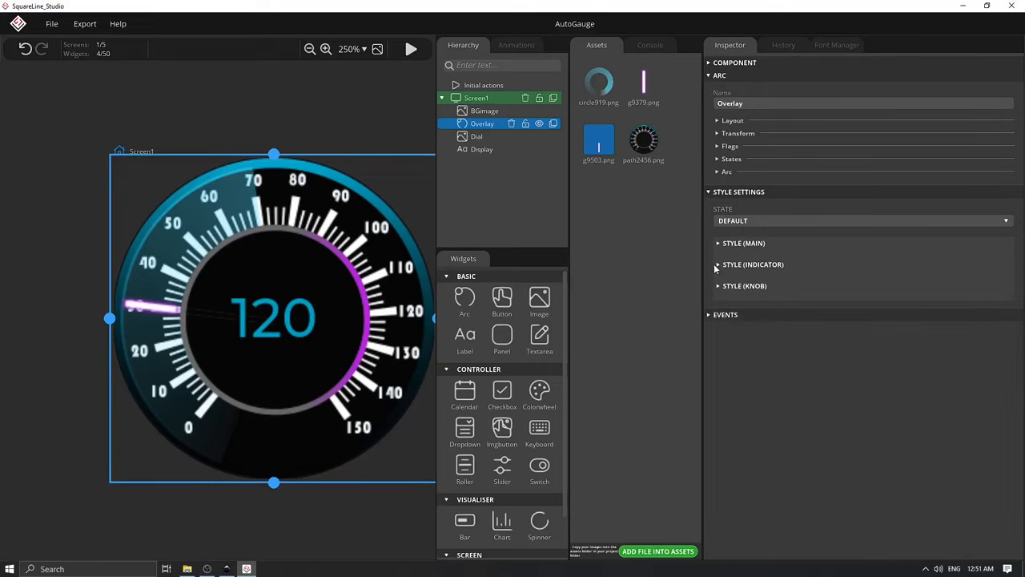
left_click(717, 265)
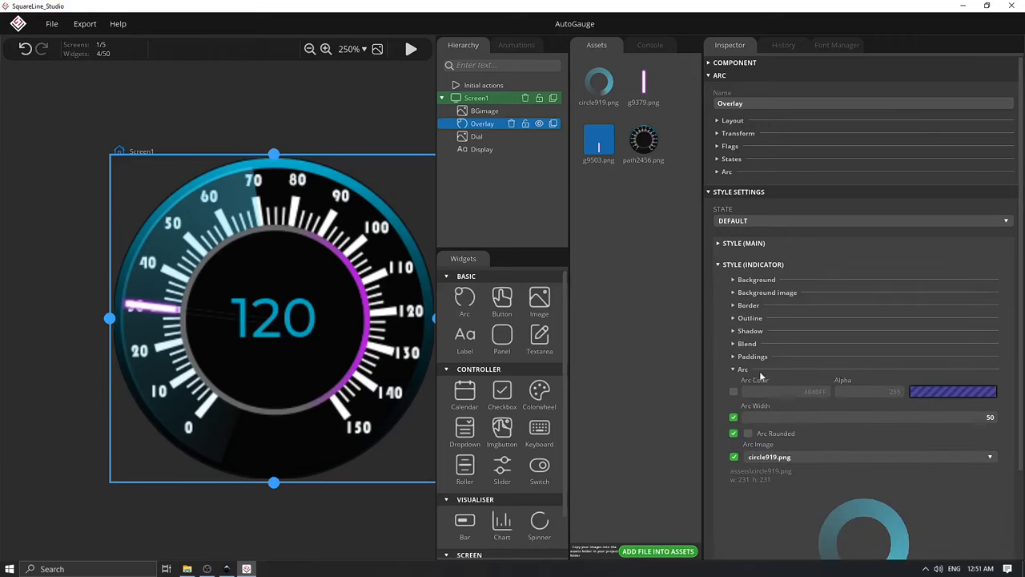
scroll("down", 3)
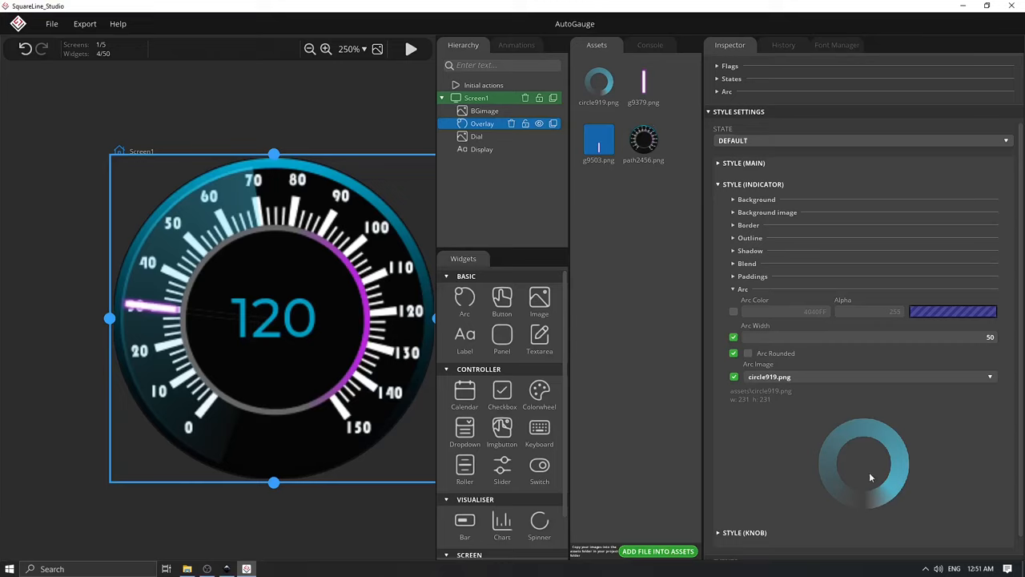
mouse_move(212, 471)
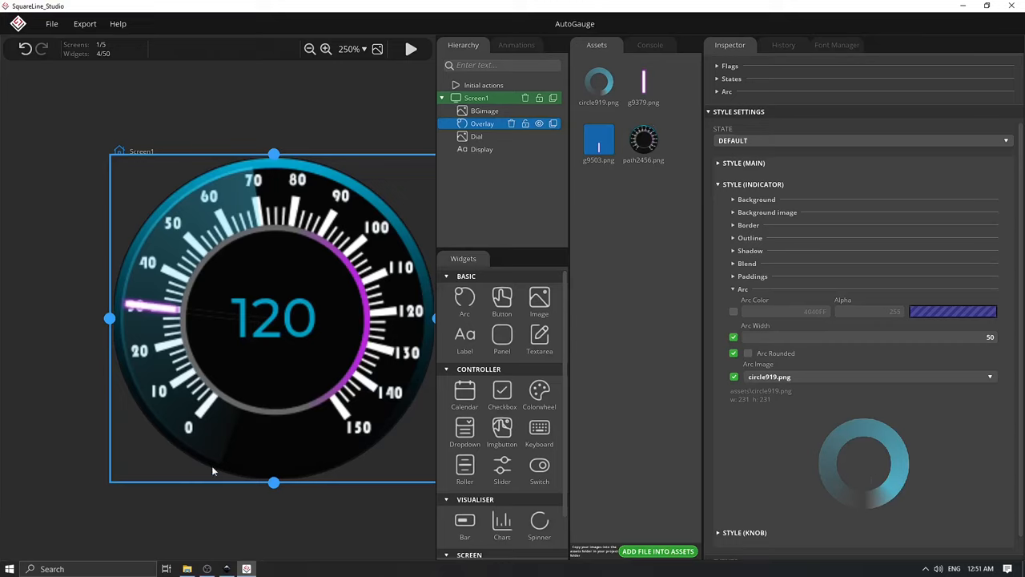
mouse_move(175, 423)
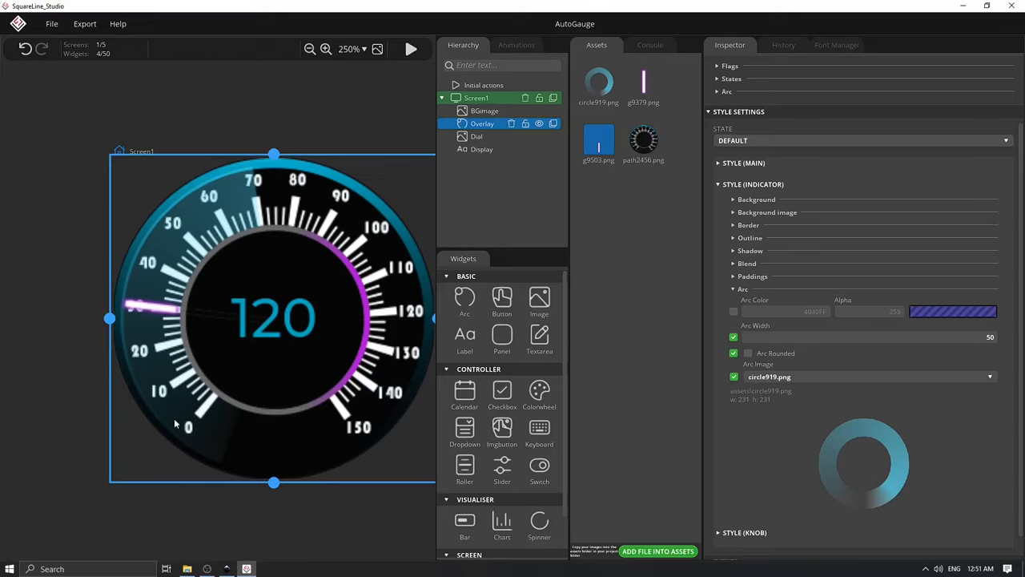
mouse_move(205, 362)
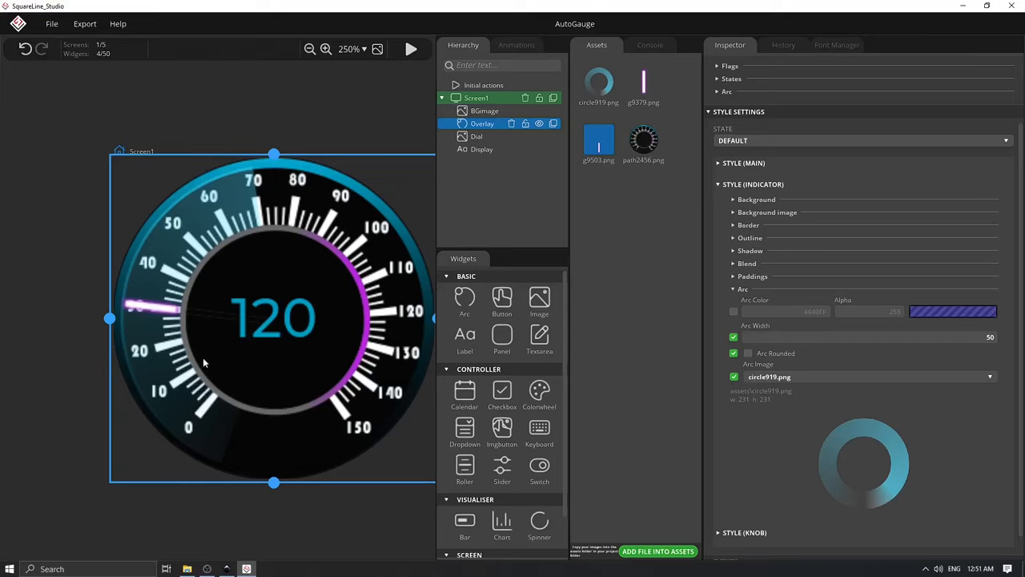
mouse_move(237, 454)
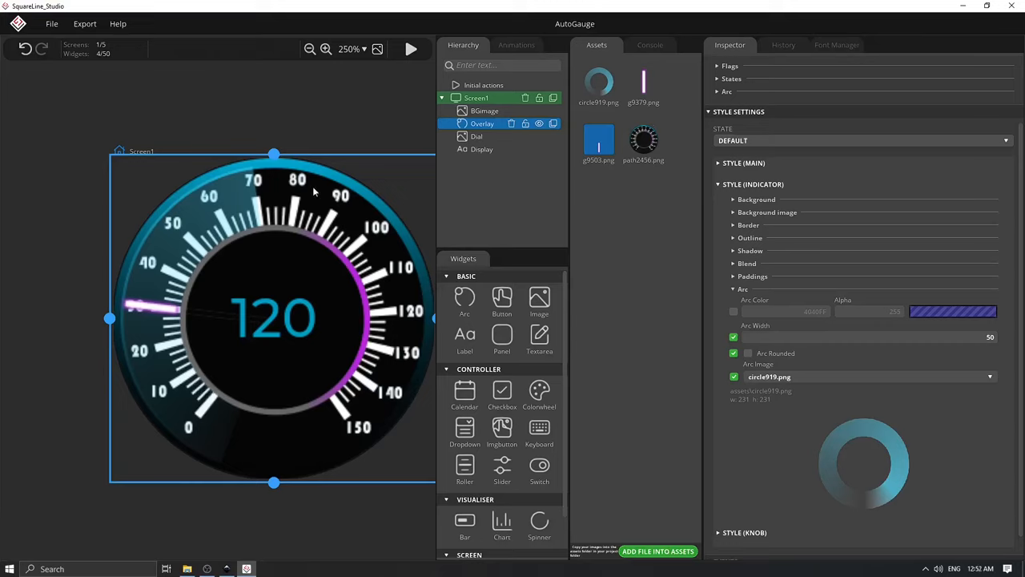
mouse_move(192, 397)
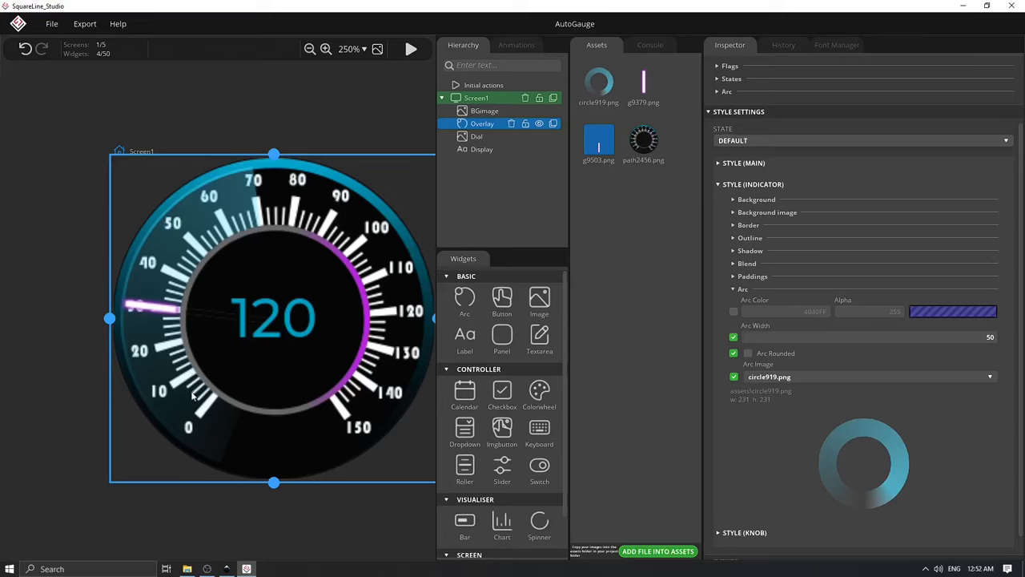
mouse_move(203, 424)
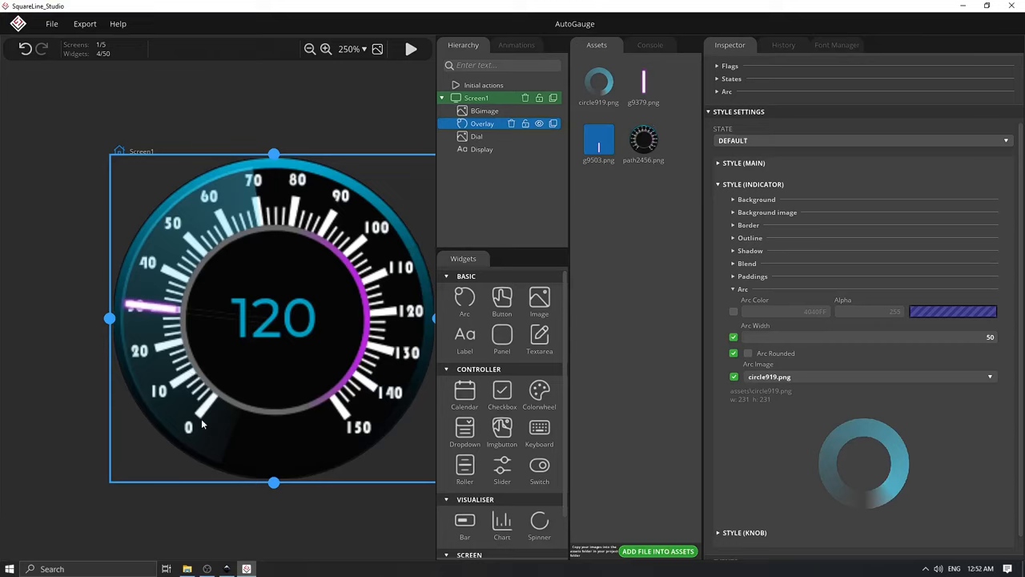
left_click(482, 123)
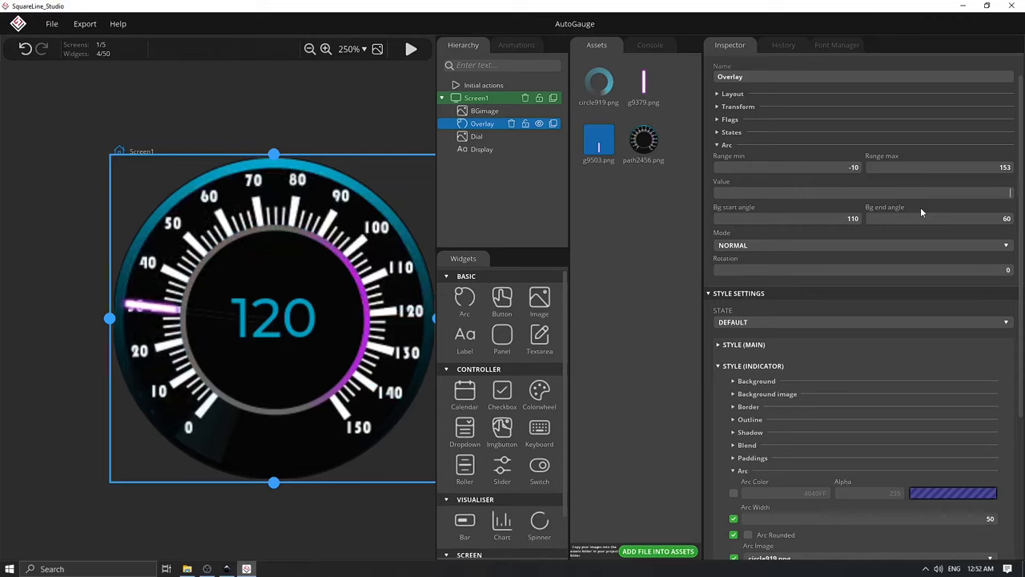
Enter 20 as the Overlay arc's value.
type("20")
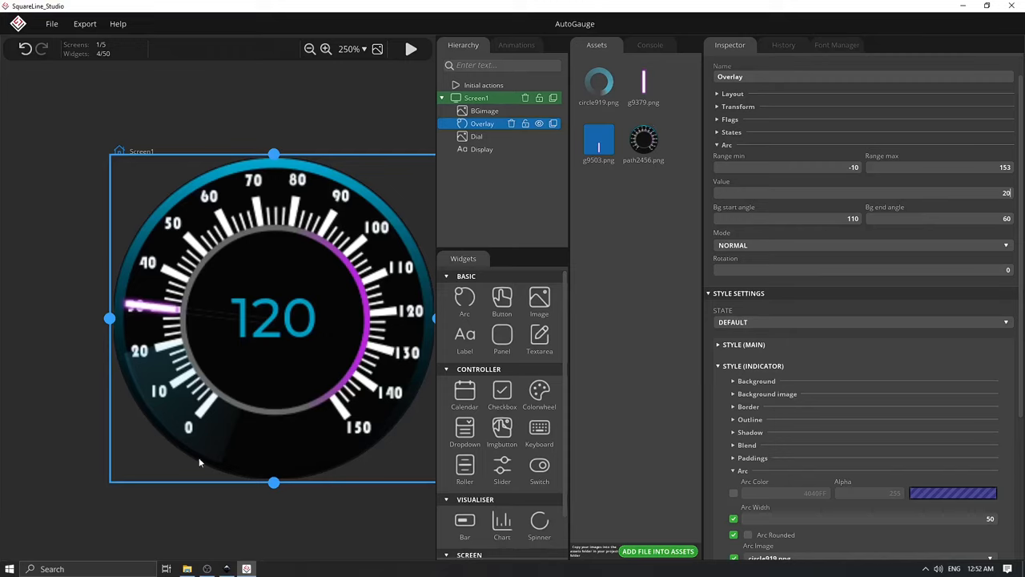
mouse_move(119, 227)
type("50")
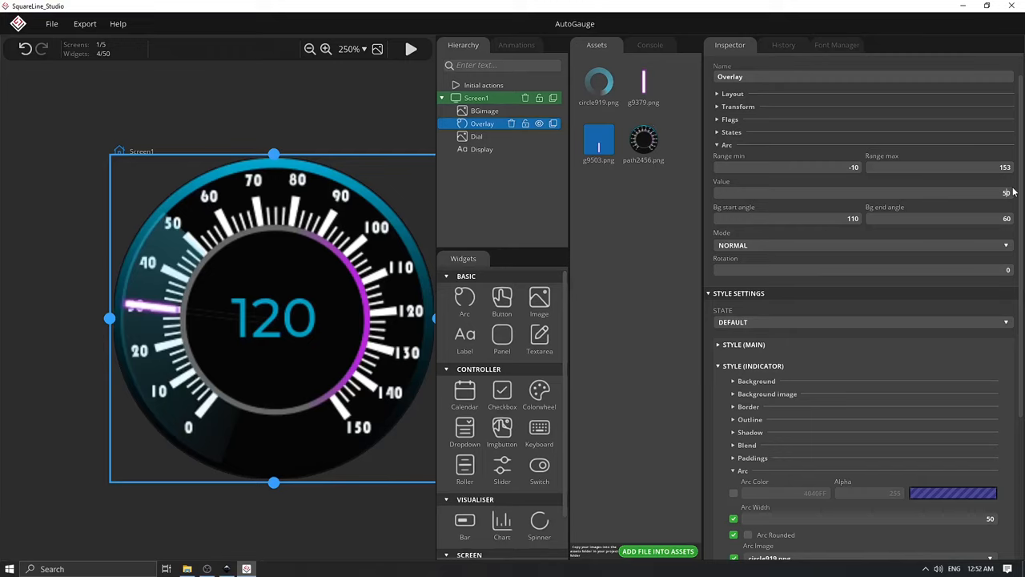
mouse_move(838, 7)
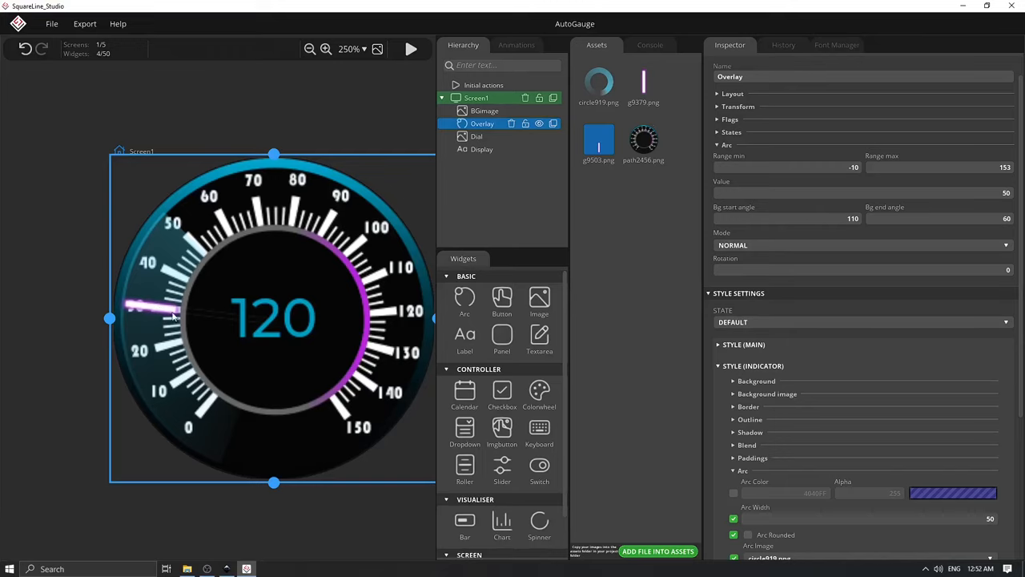
Select the Dial needle image in the Hierarchy.
left_click(477, 136)
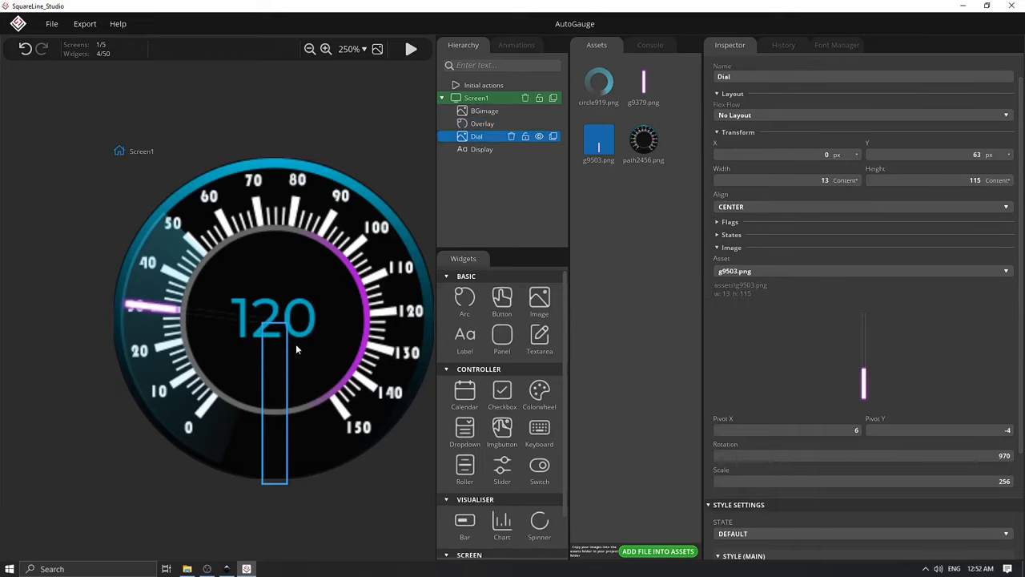
mouse_move(274, 332)
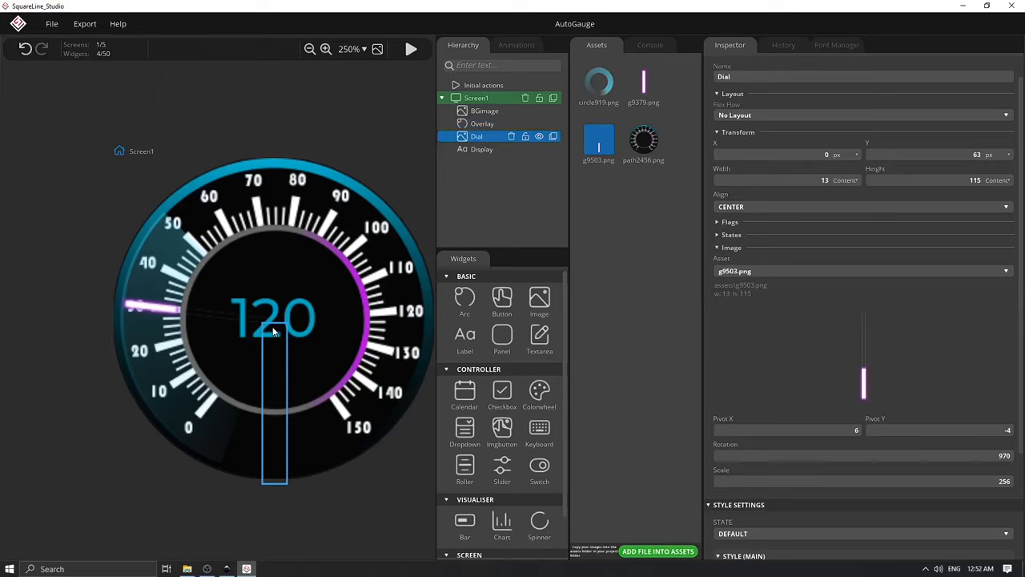
mouse_move(274, 401)
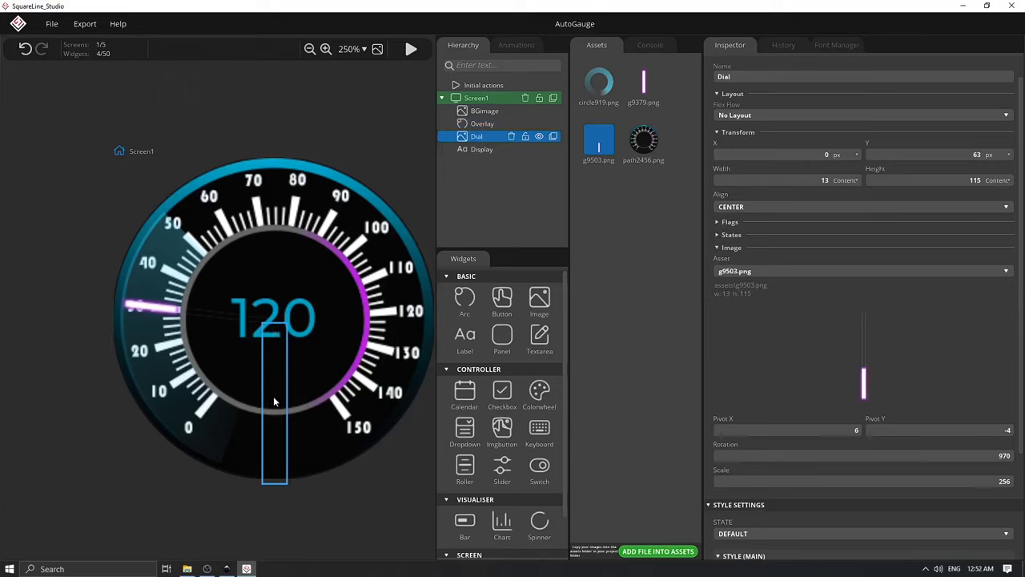
mouse_move(281, 321)
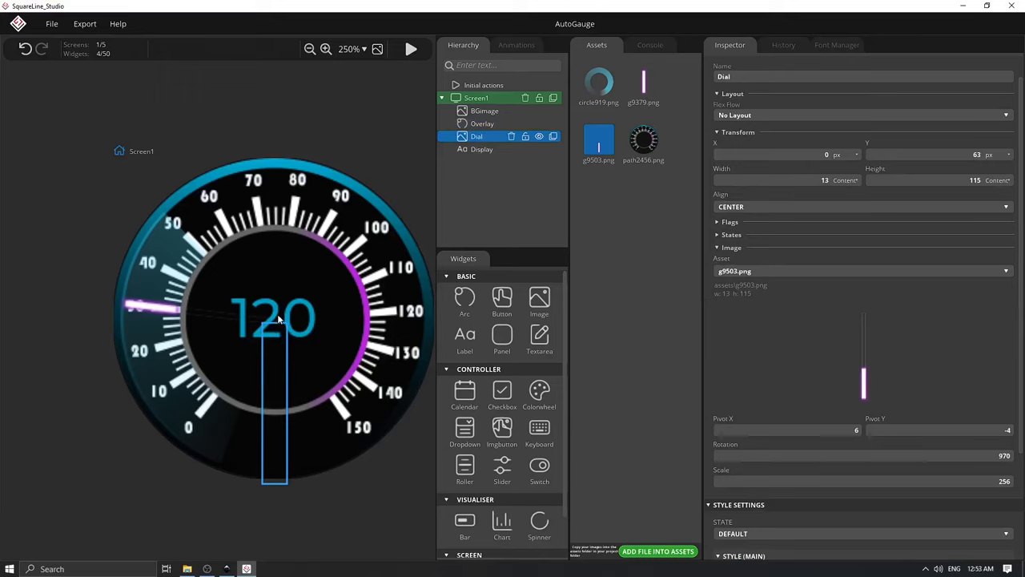
mouse_move(297, 330)
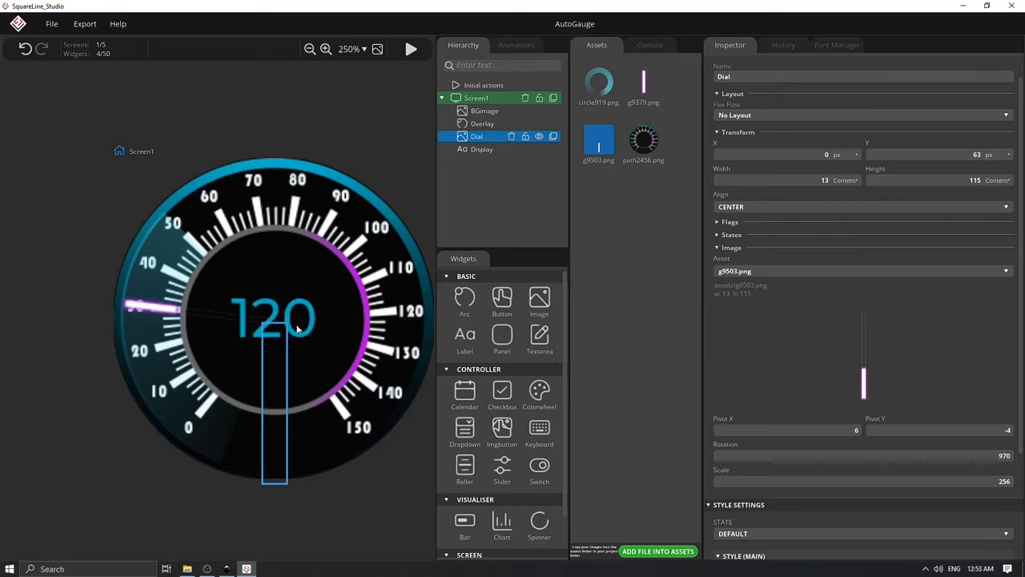
mouse_move(274, 329)
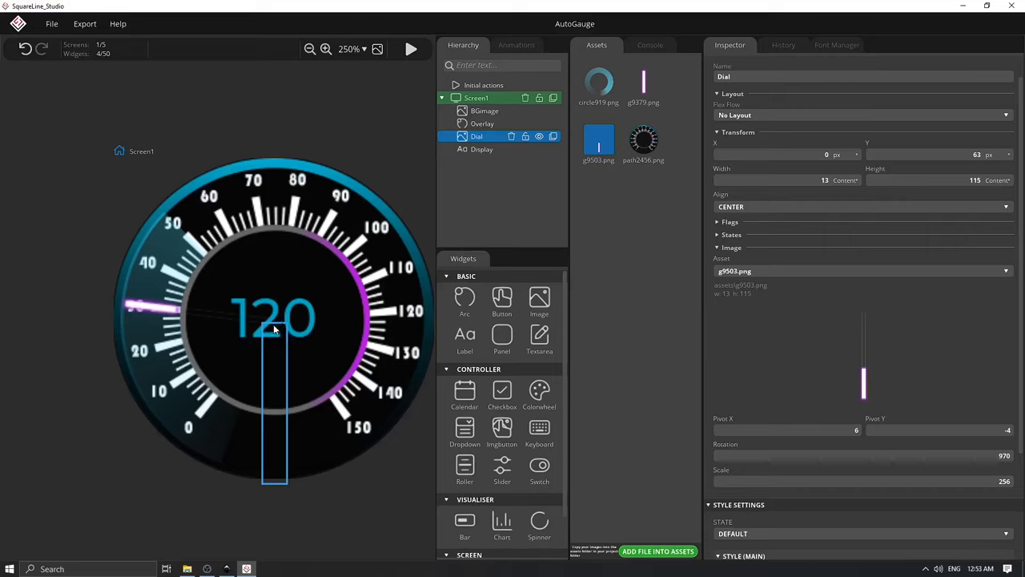
mouse_move(838, 430)
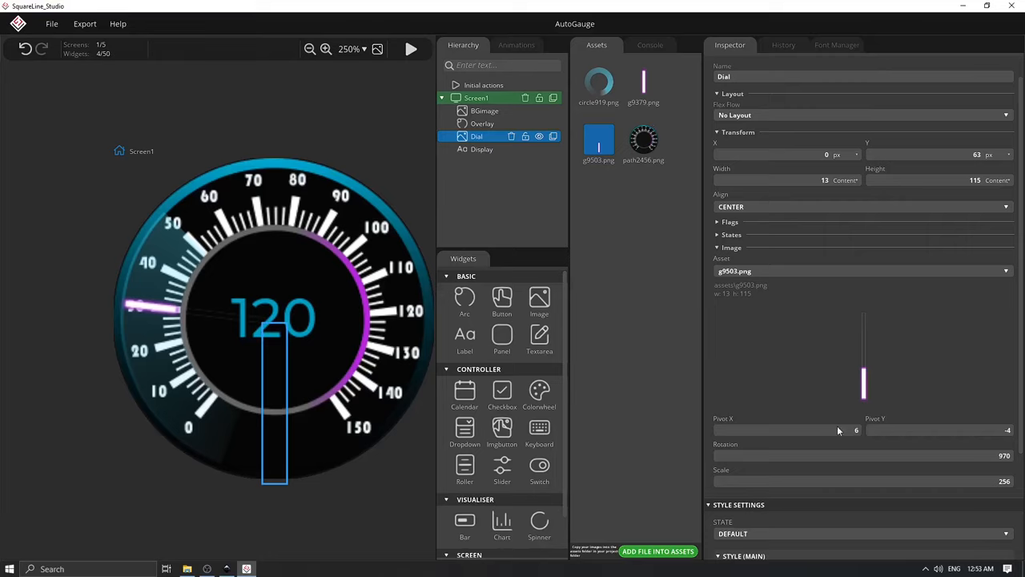
mouse_move(727, 426)
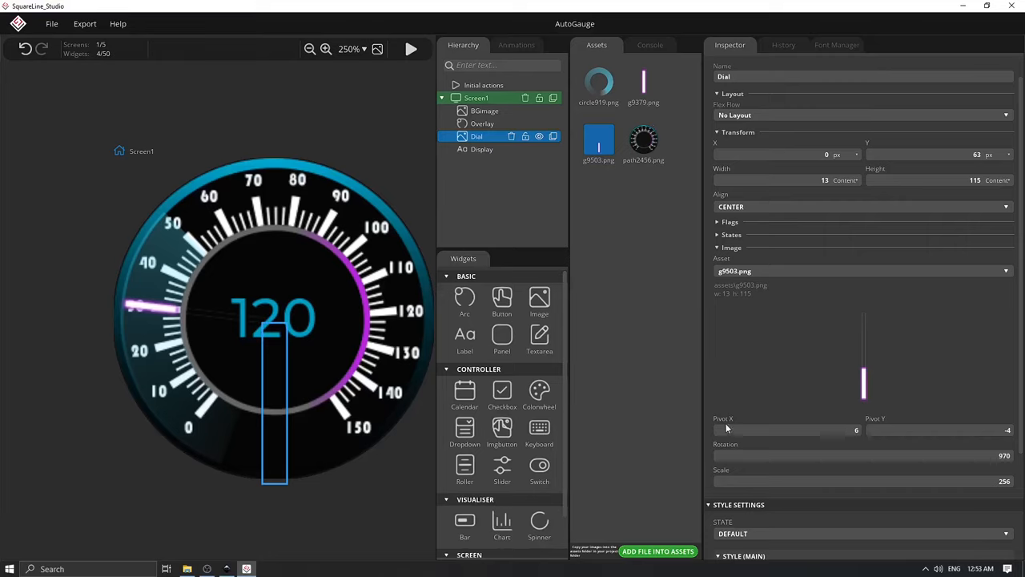
mouse_move(734, 428)
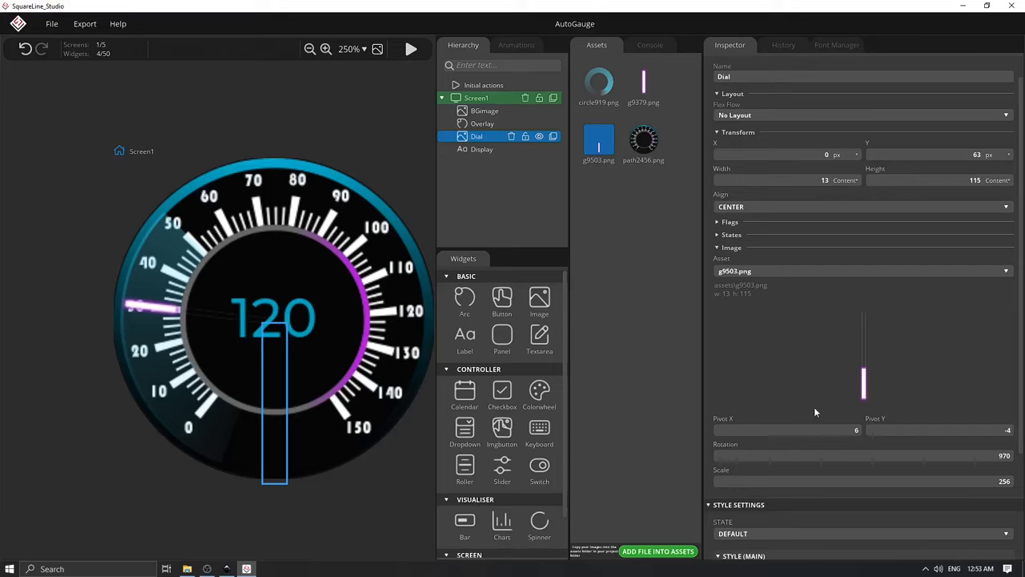
mouse_move(959, 442)
type("390")
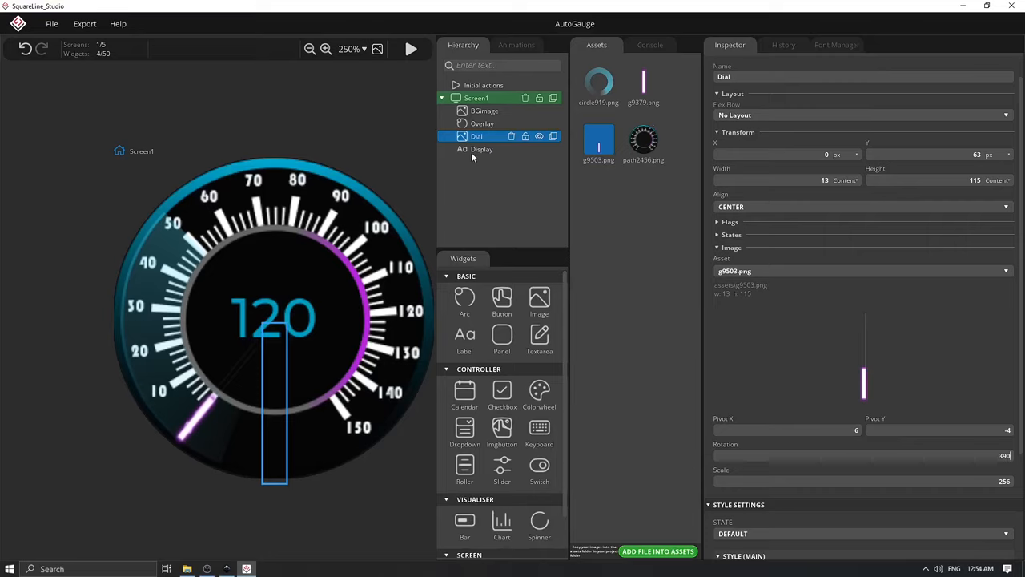
Select the Display speed label and type a new number (50, then 4) as its text.
left_click(481, 149)
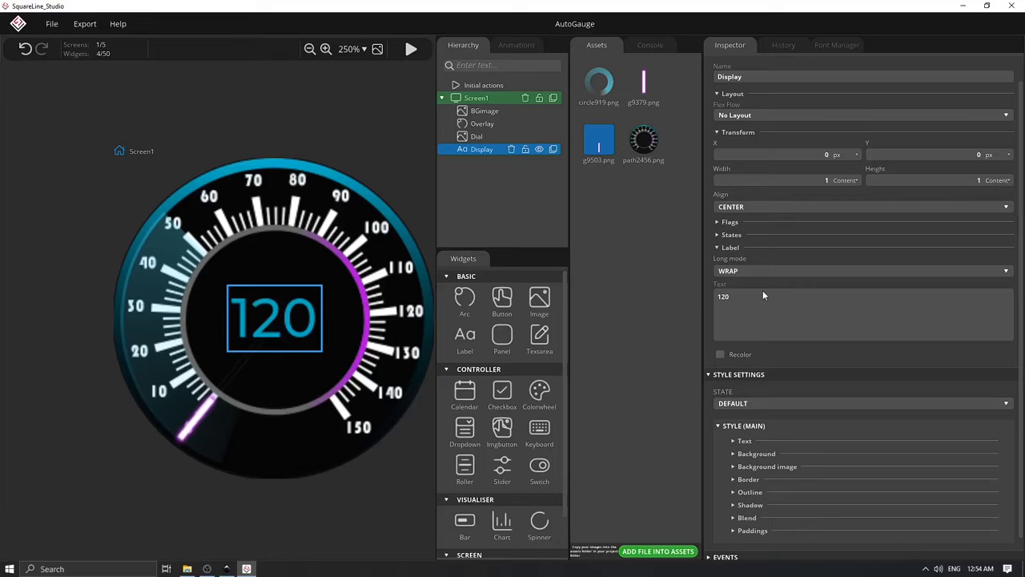
mouse_move(751, 309)
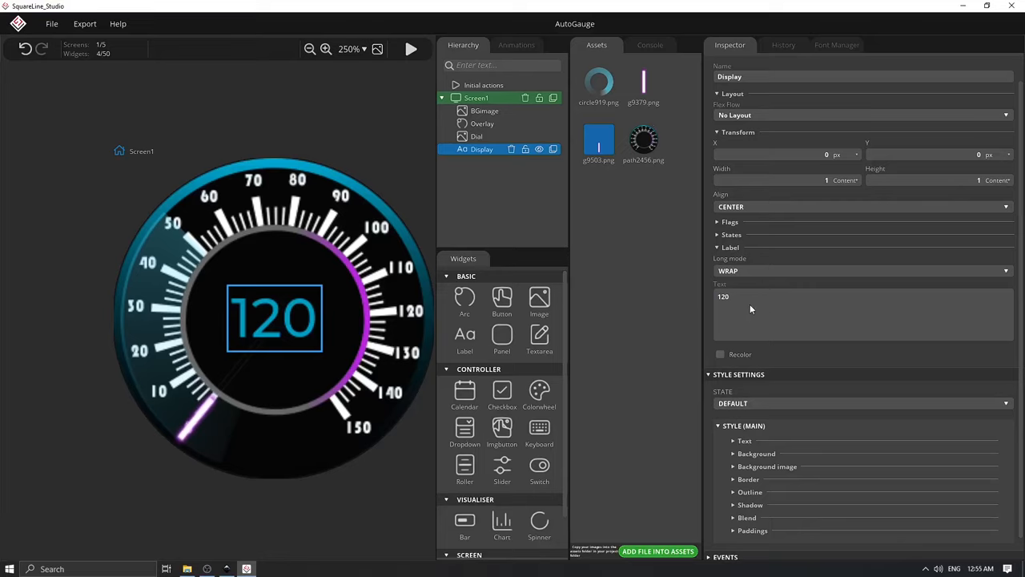
type("50")
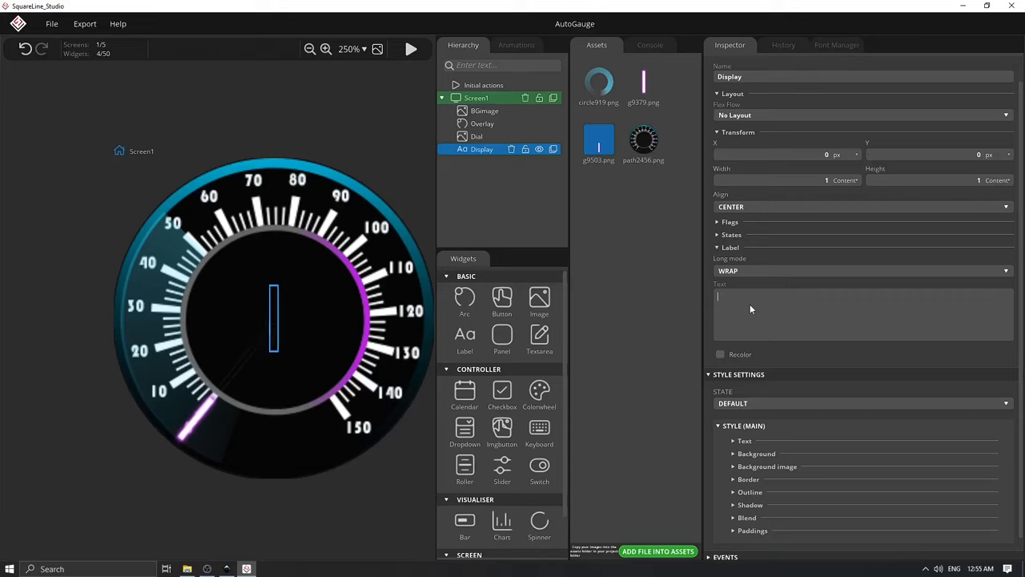
type("4")
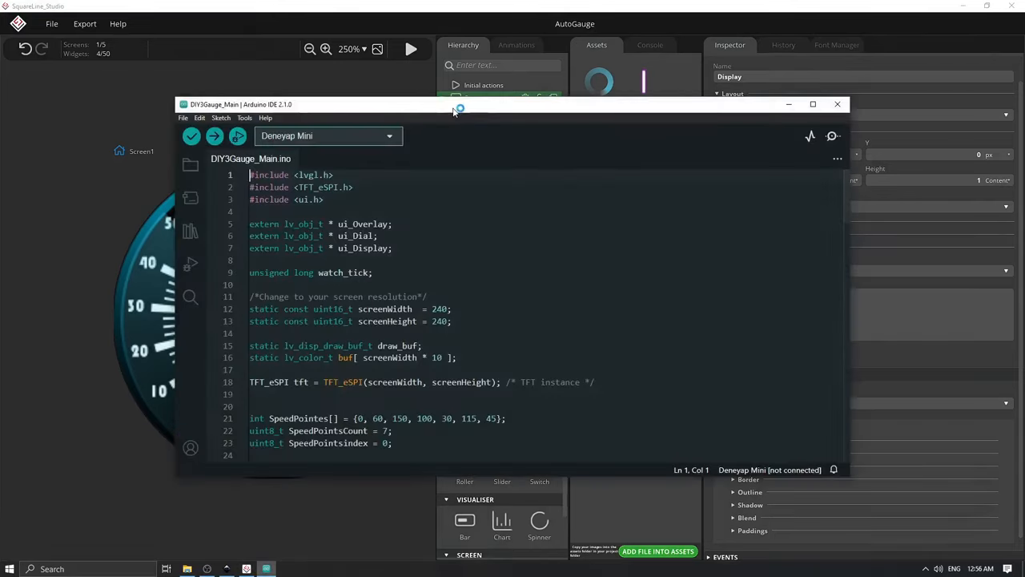
Maximize the DIY3Gauge_Main sketch and highlight the ui_Dial declaration and display flush code.
left_click(812, 104)
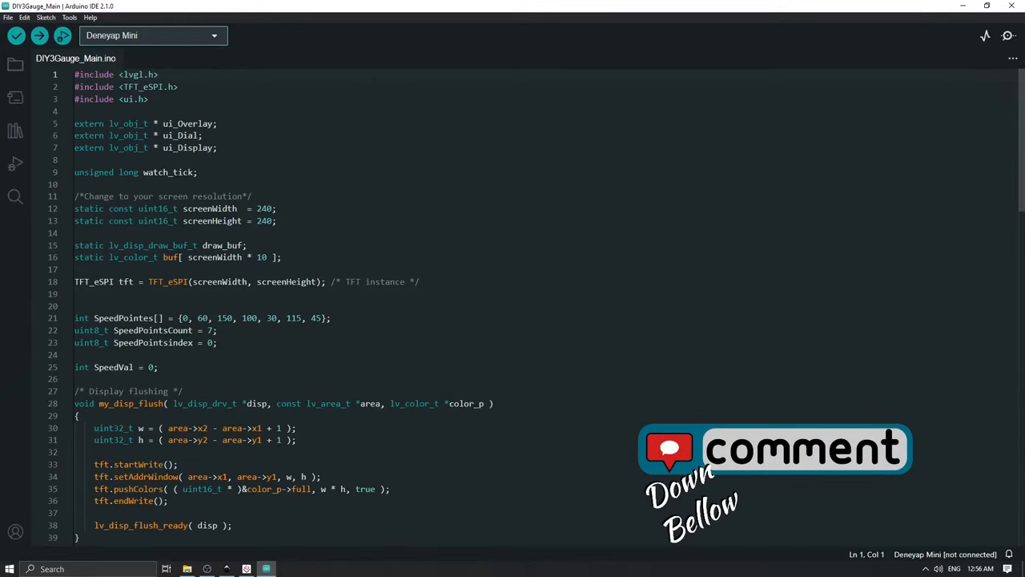
left_click_drag(75, 117, 218, 148)
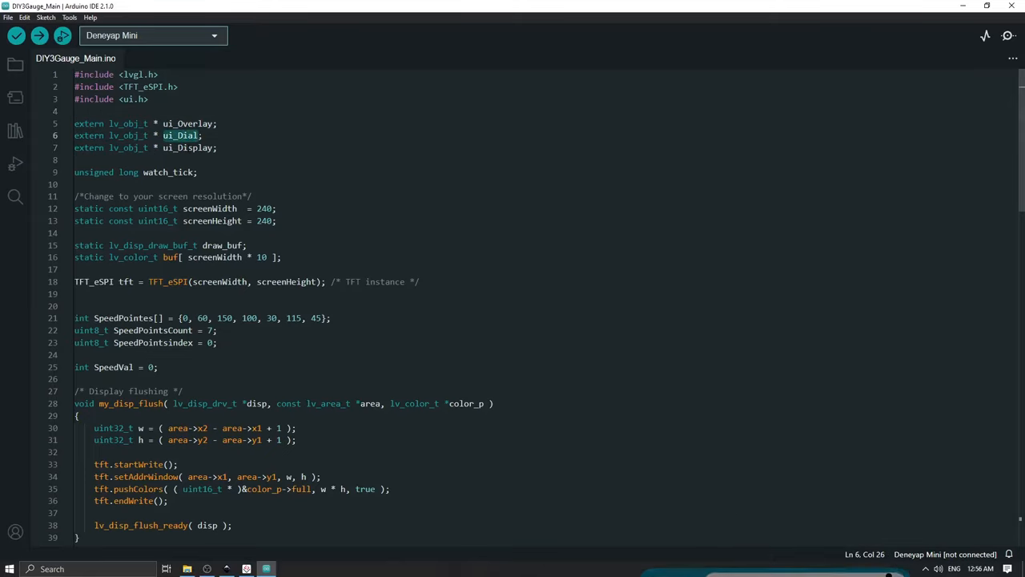
left_click(217, 147)
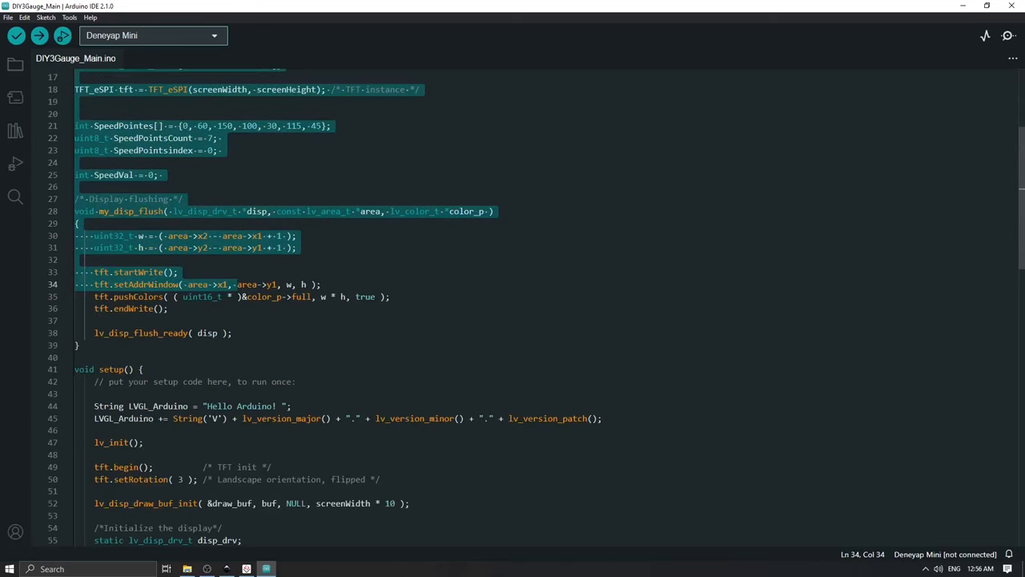
Scroll down through my_disp_flush and setup() into loop's speed-update code.
scroll("down", 3)
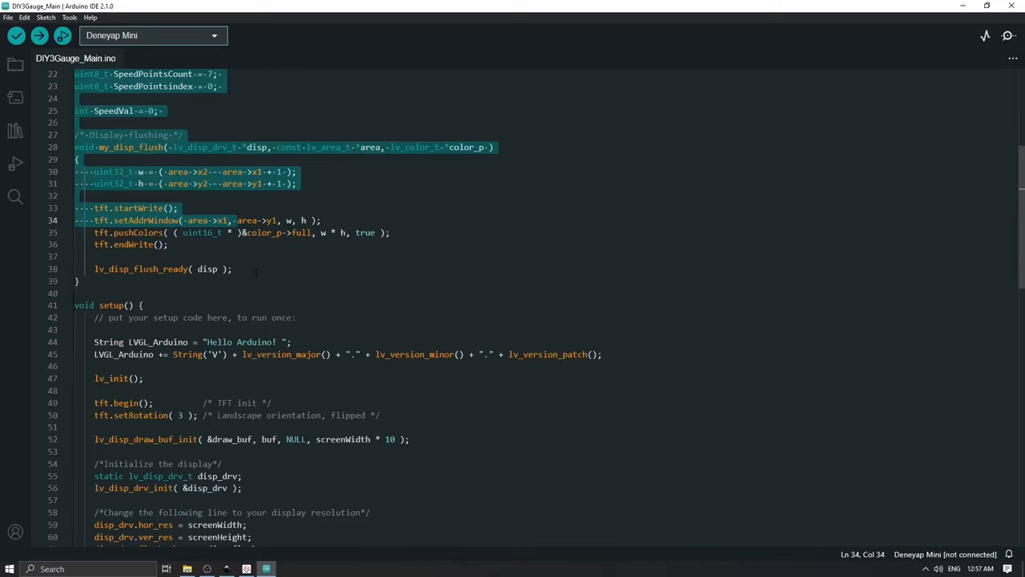
scroll("down", 3)
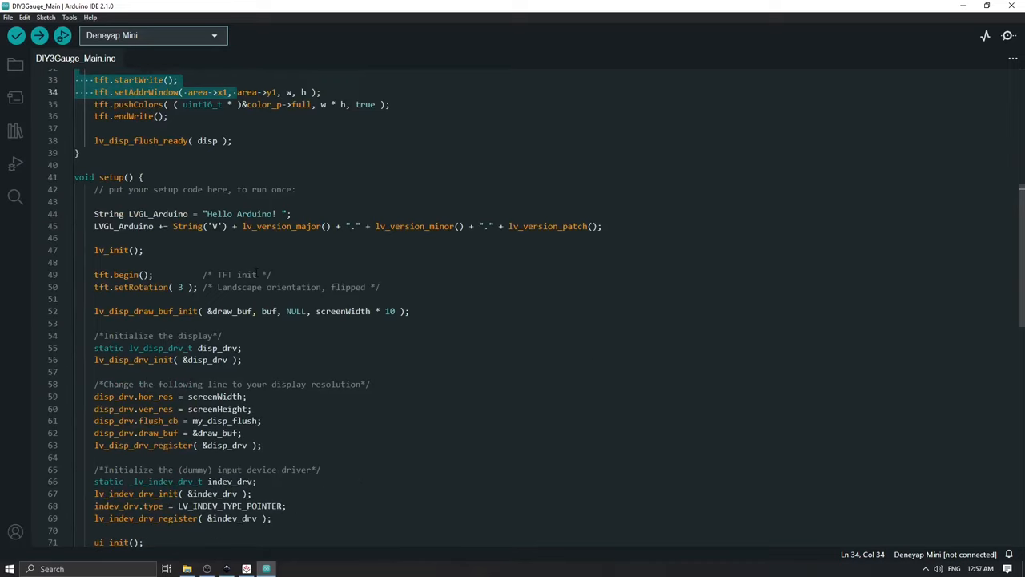
scroll("up", 3)
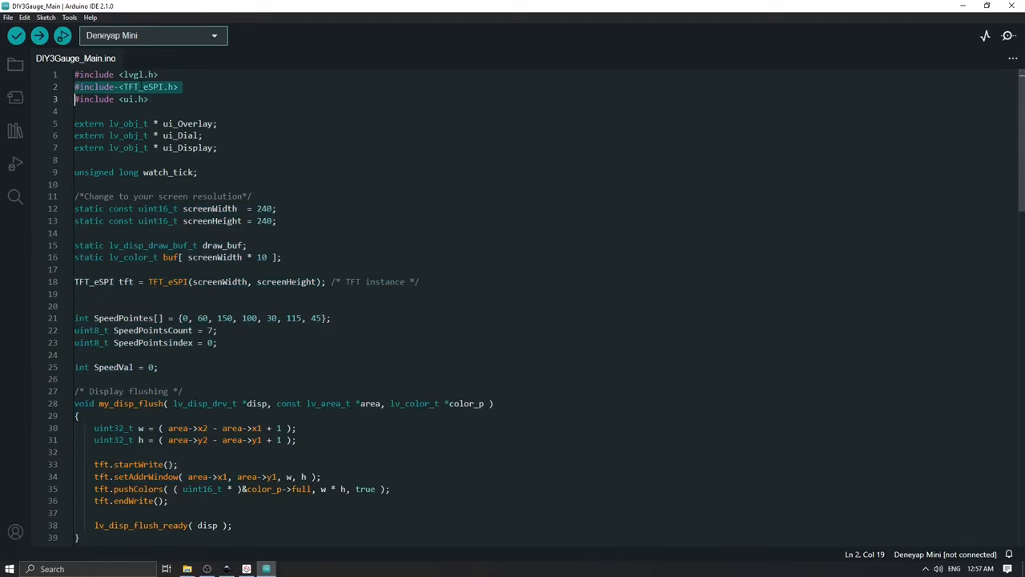
scroll("down", 3)
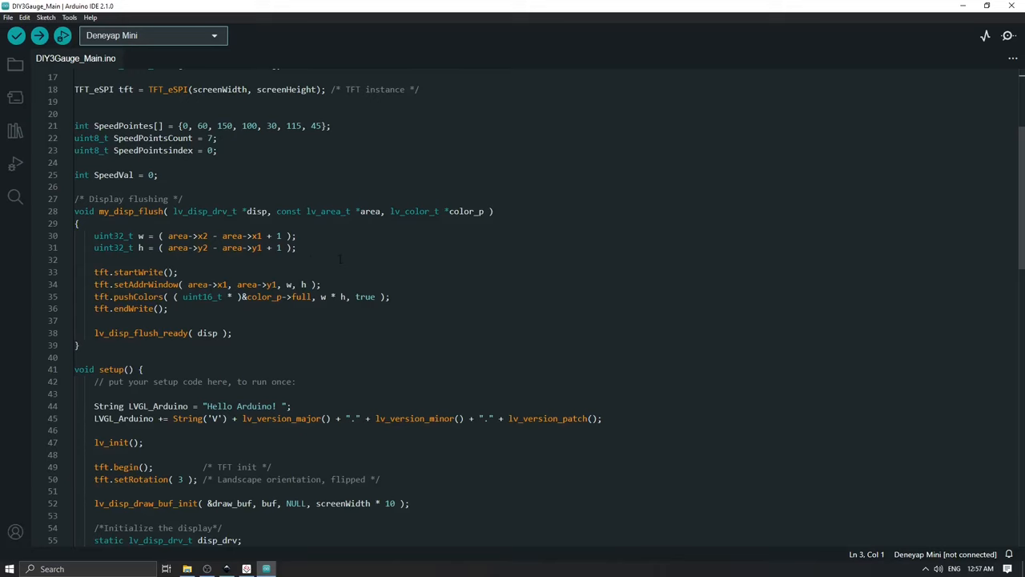
scroll("down", 3)
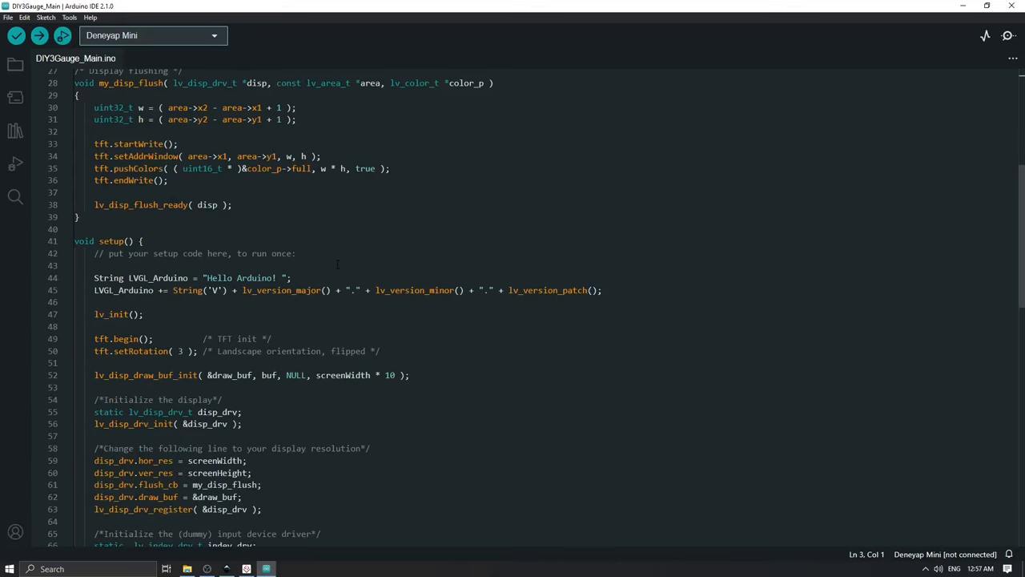
scroll("down", 3)
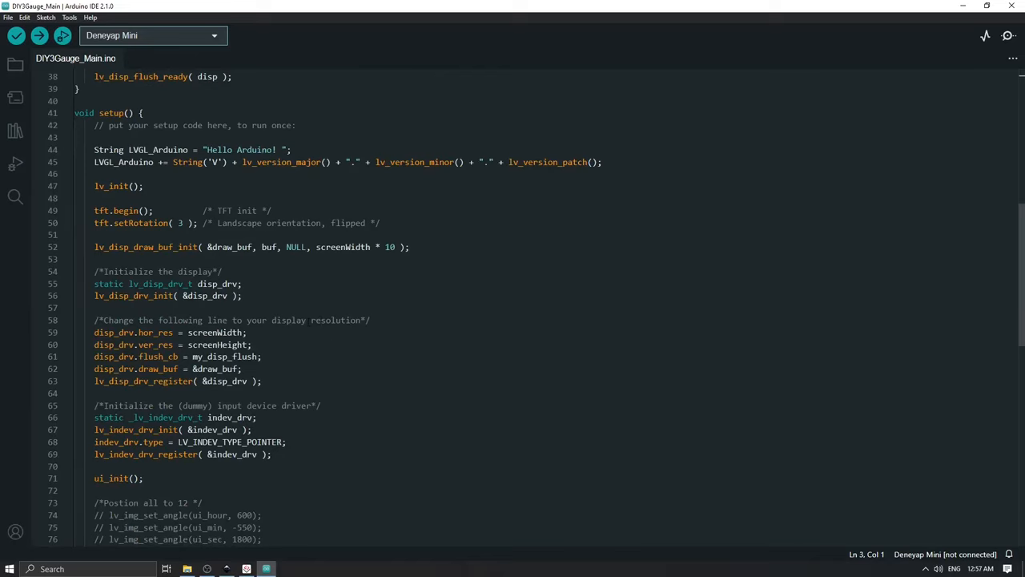
scroll("down", 3)
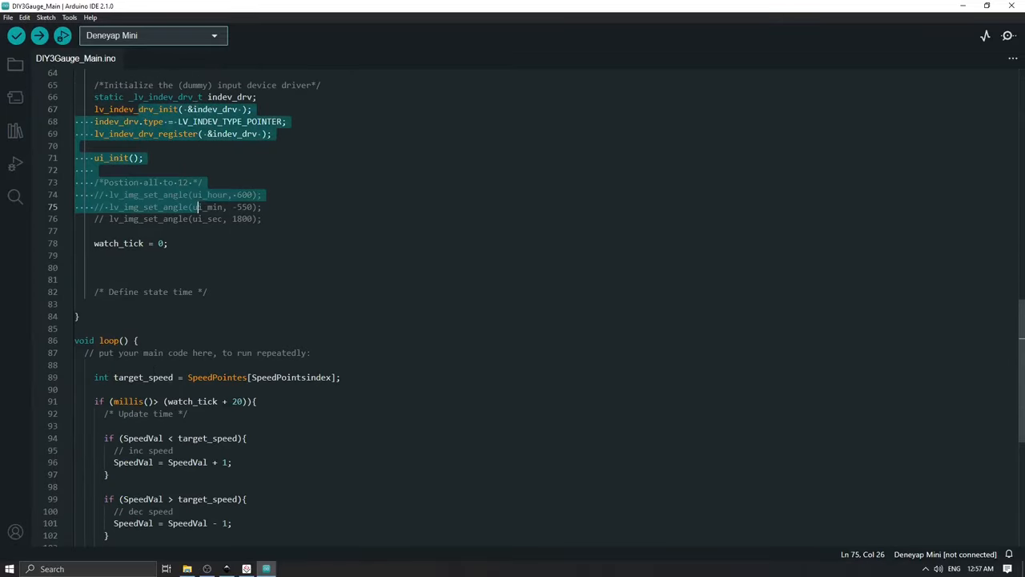
Highlight loop(), pointing out SpeedVal feeding the arc, the needle-angle calculation and calc.
scroll("down", 3)
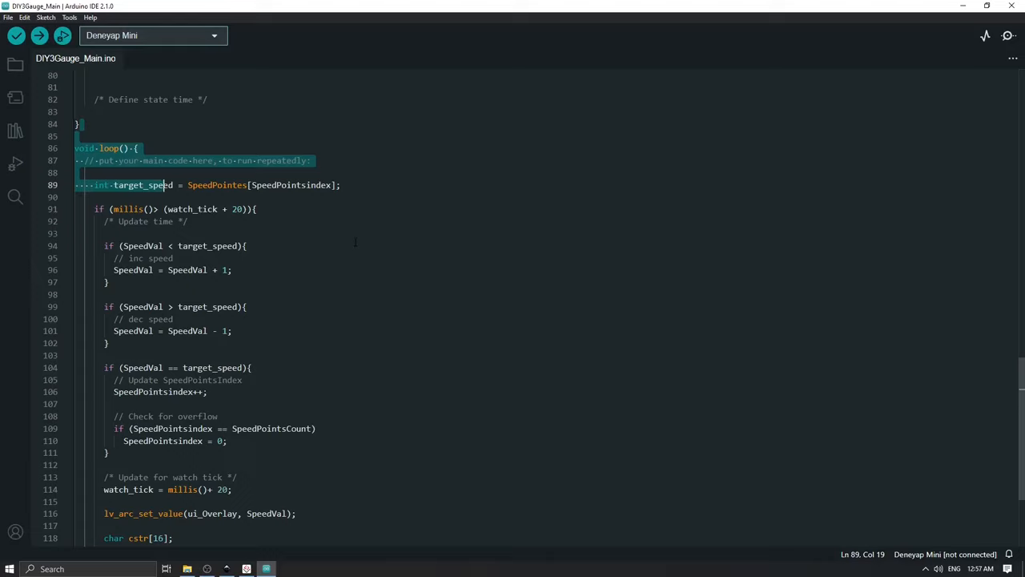
left_click(225, 489)
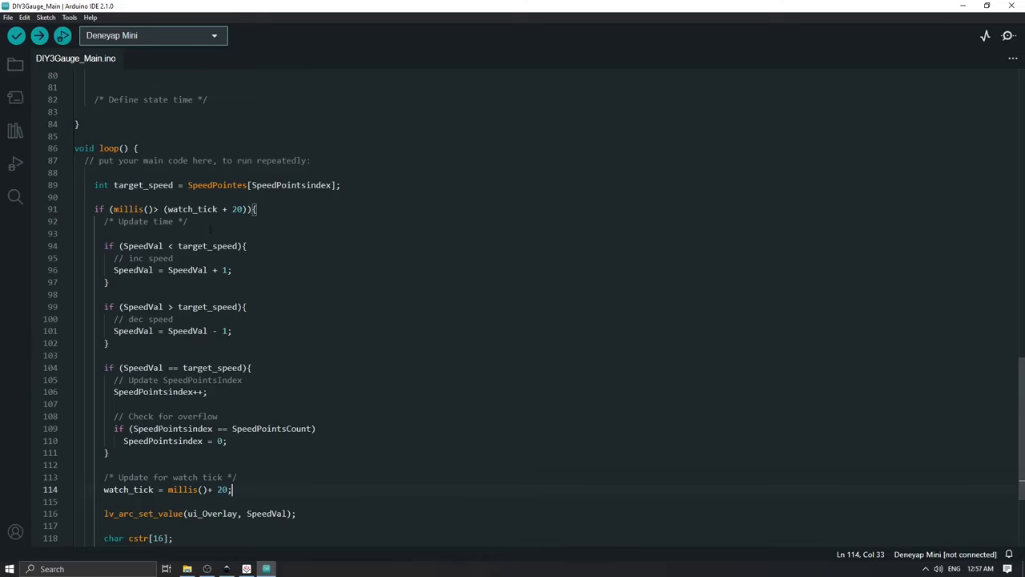
scroll("down", 3)
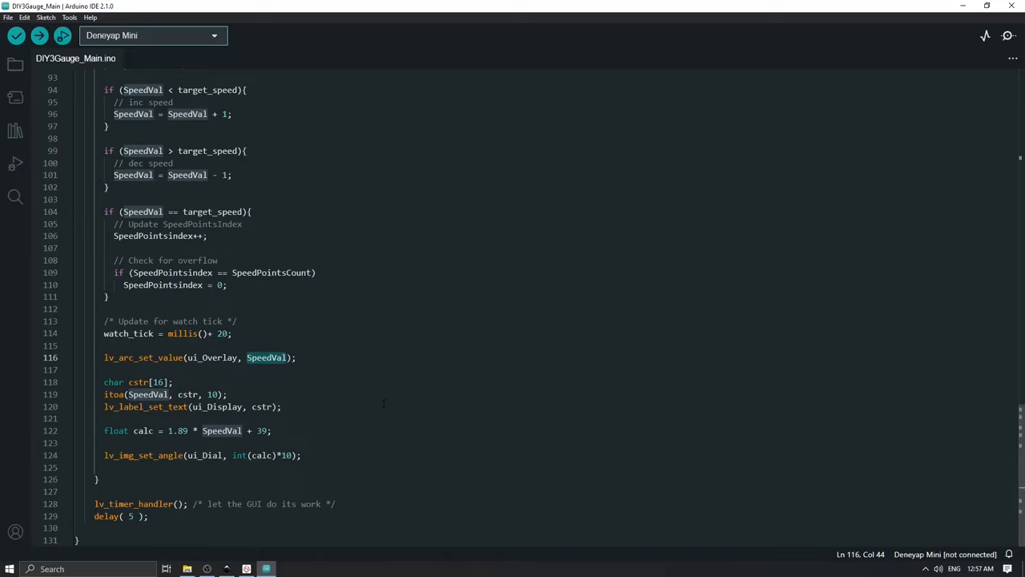
left_click(172, 382)
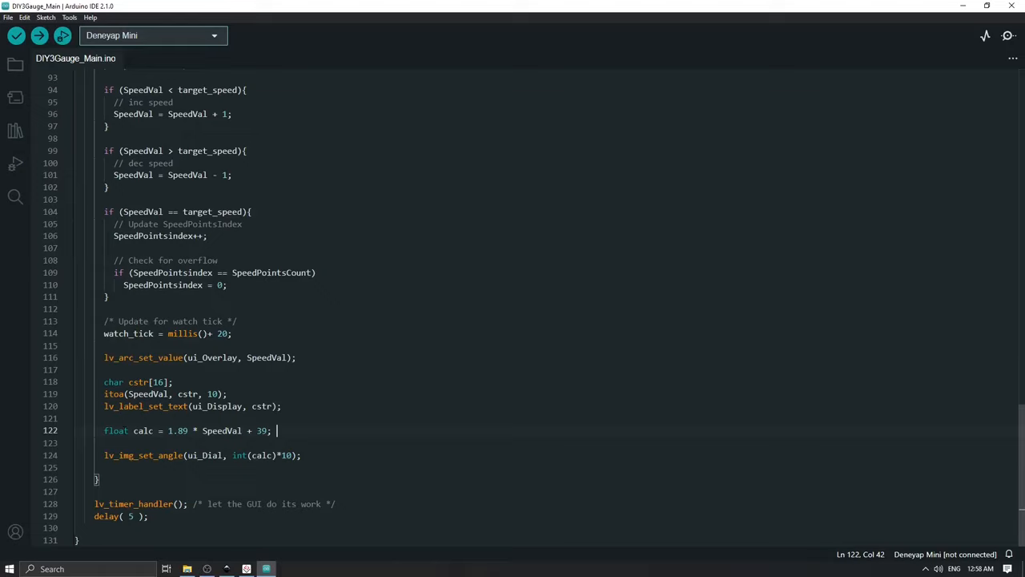
double_click(222, 430)
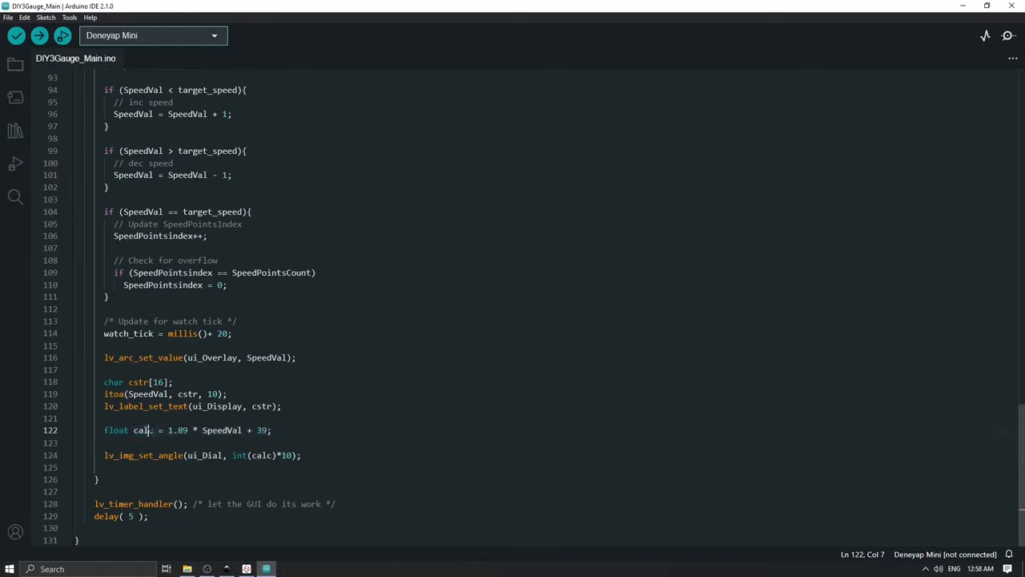
double_click(143, 430)
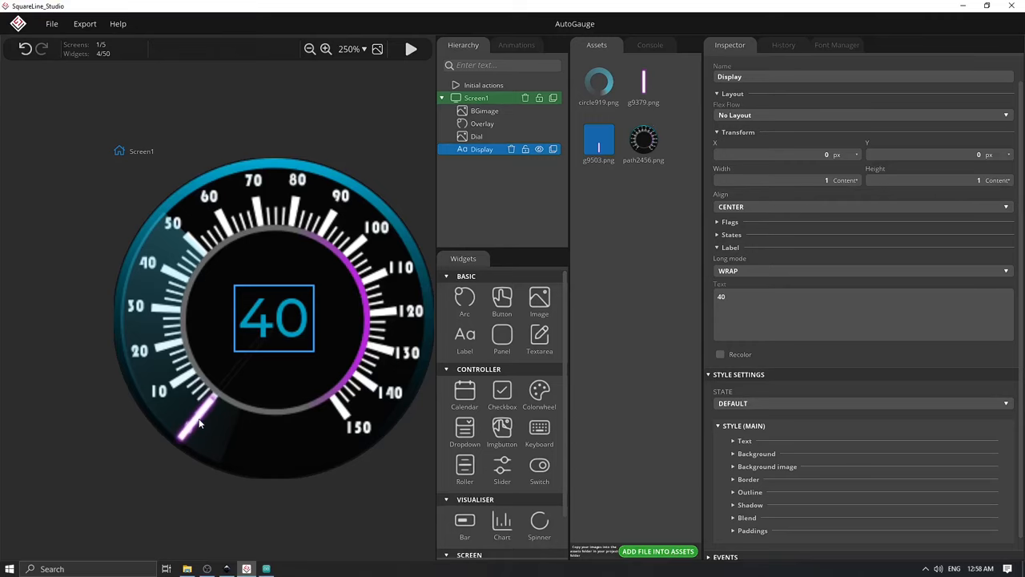
Return to the Arduino IDE sketch from the SquareLine gauge showing speed 40.
left_click(477, 136)
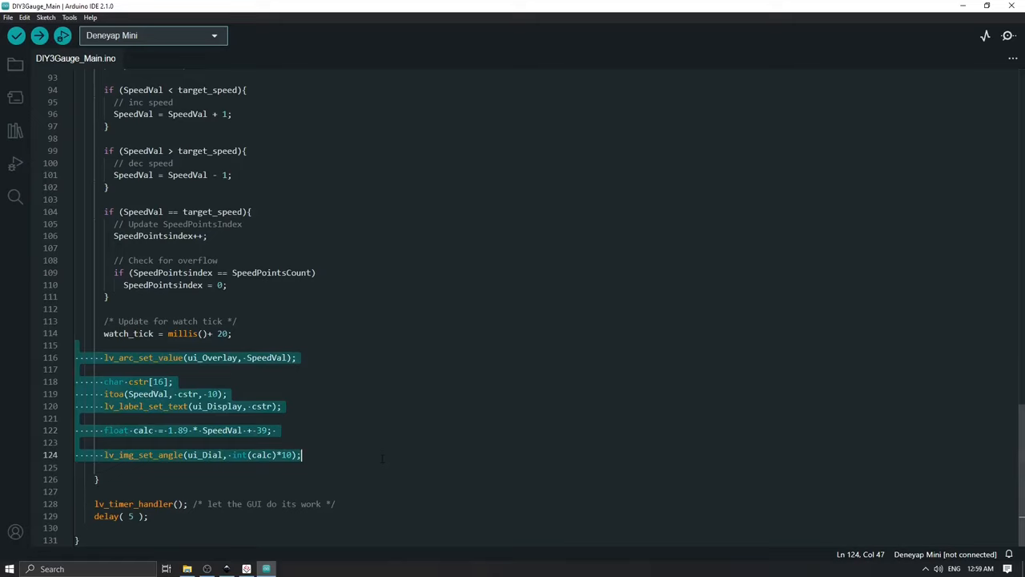
left_click(76, 344)
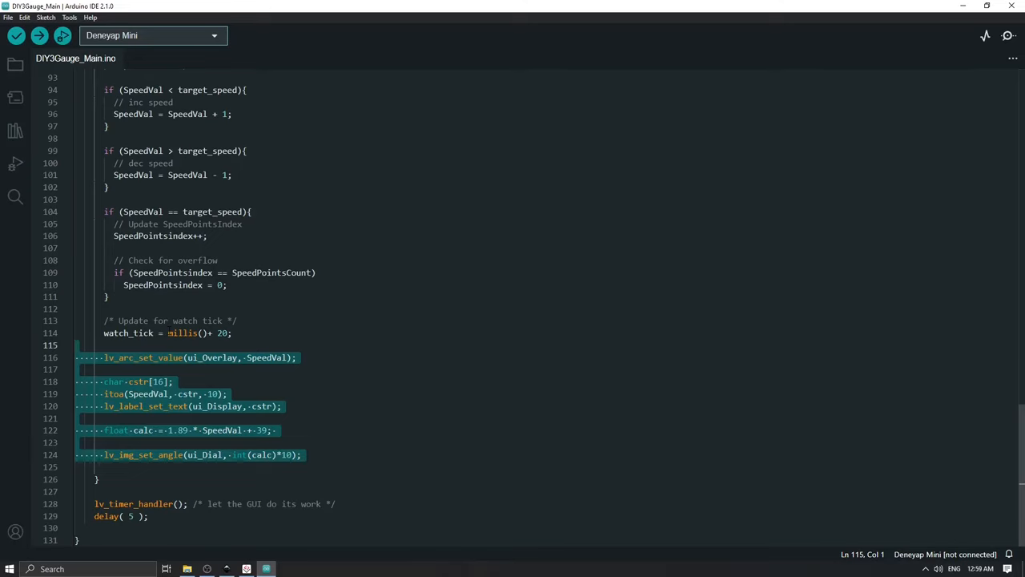
scroll("up", 3)
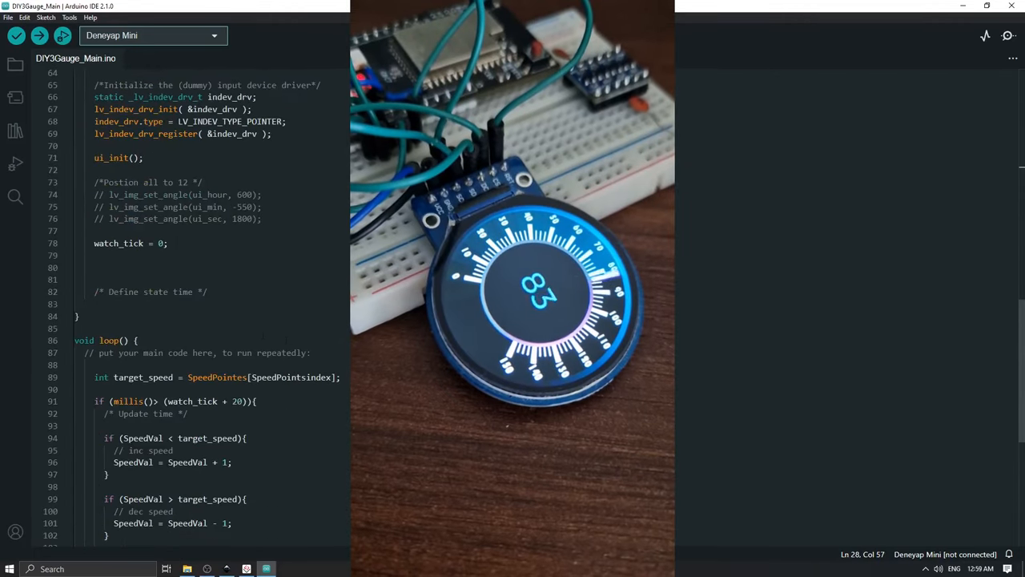
scroll("down", 3)
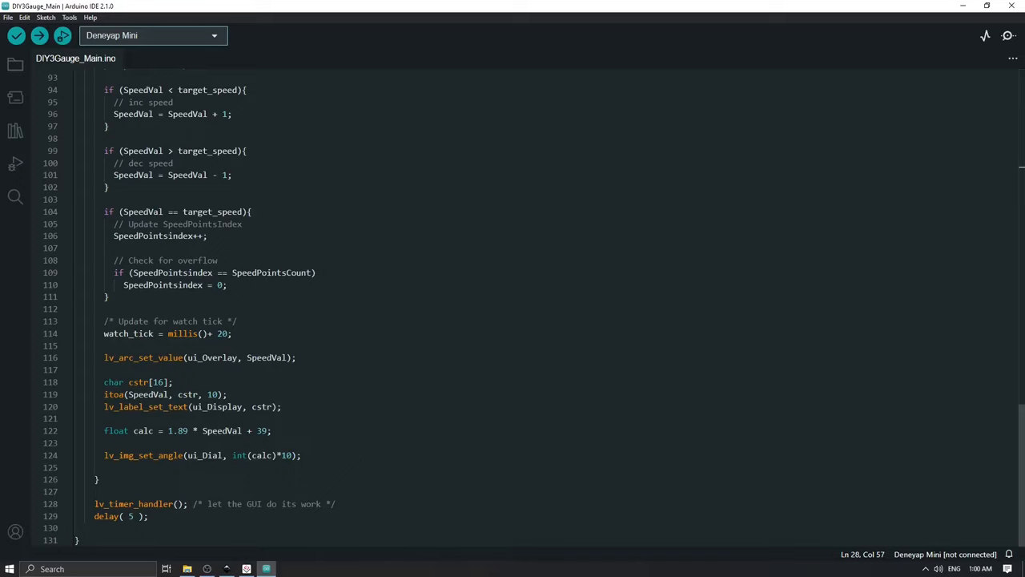
mouse_move(348, 464)
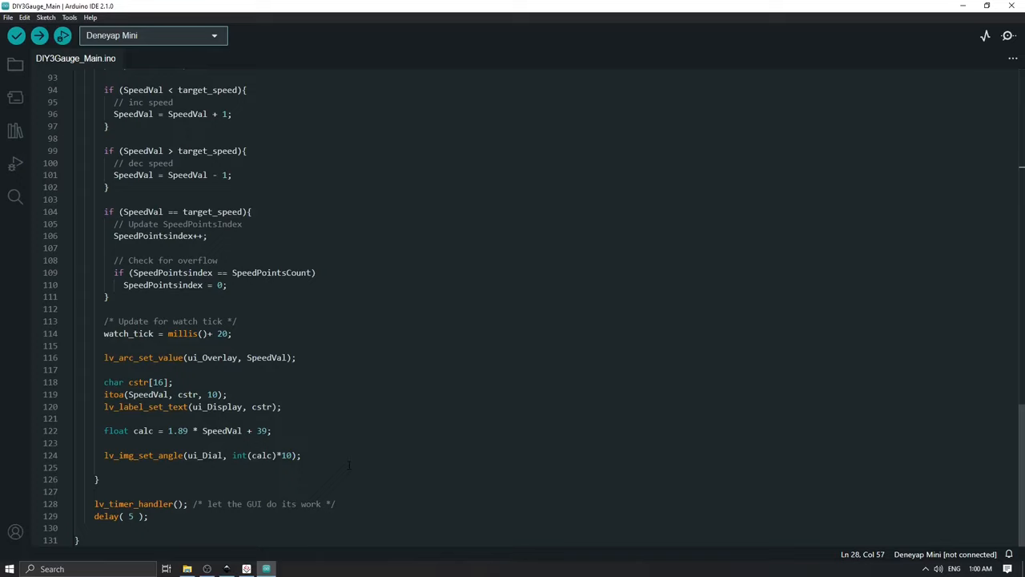